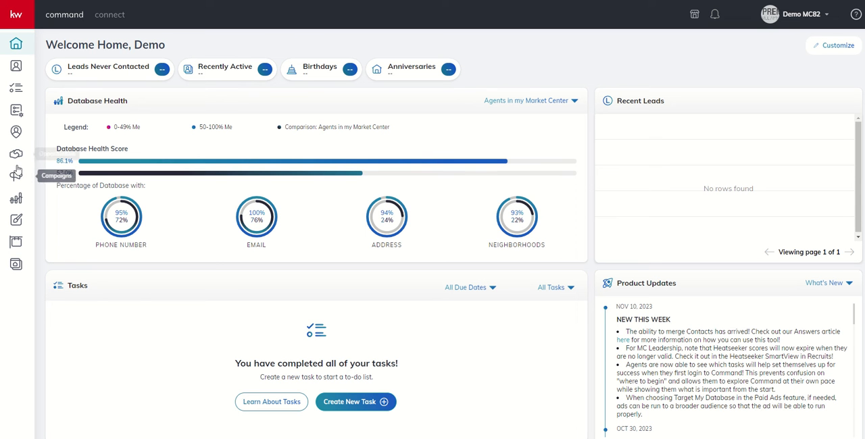
mouse_move(16, 198)
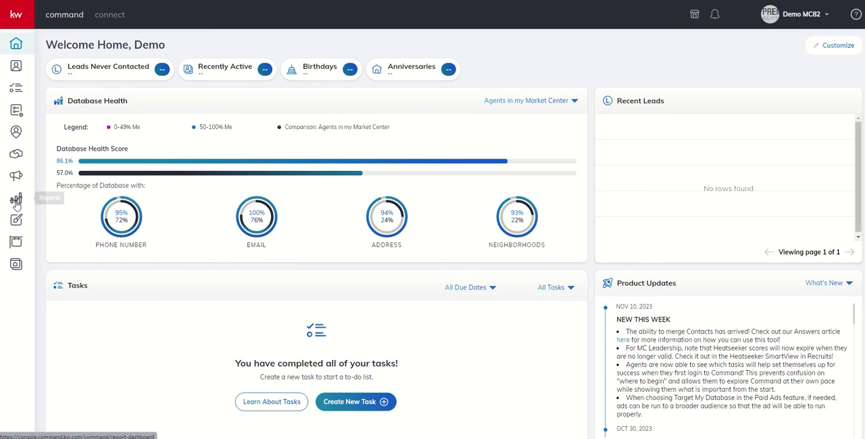
Step: Open the Goals dashboard under Reports and dismiss the Opportunities Applet note
left_click(16, 198)
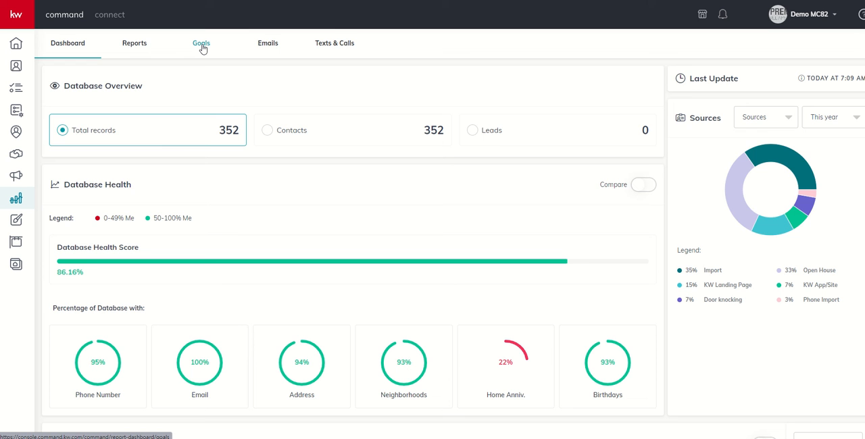
left_click(201, 43)
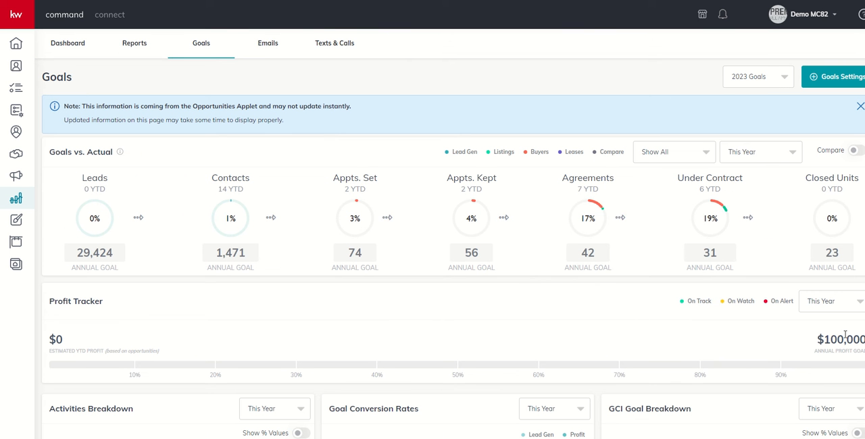
mouse_move(503, 397)
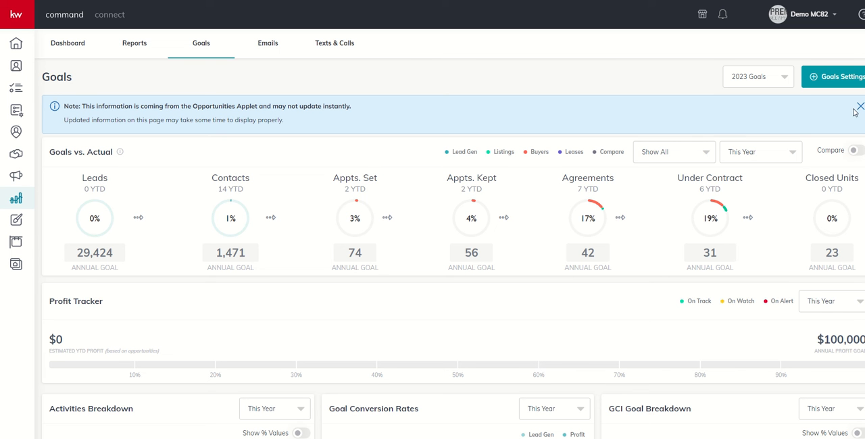
left_click(860, 106)
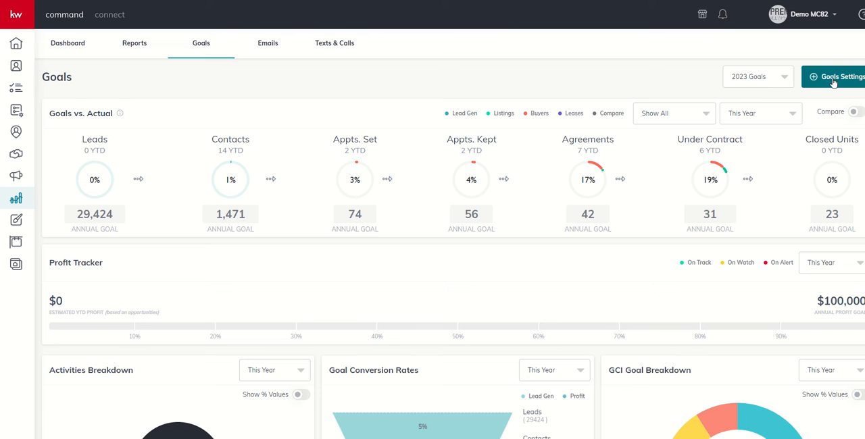
Step: Launch the Set Goals wizard from Goals Settings and choose Next Year (2024)
left_click(837, 77)
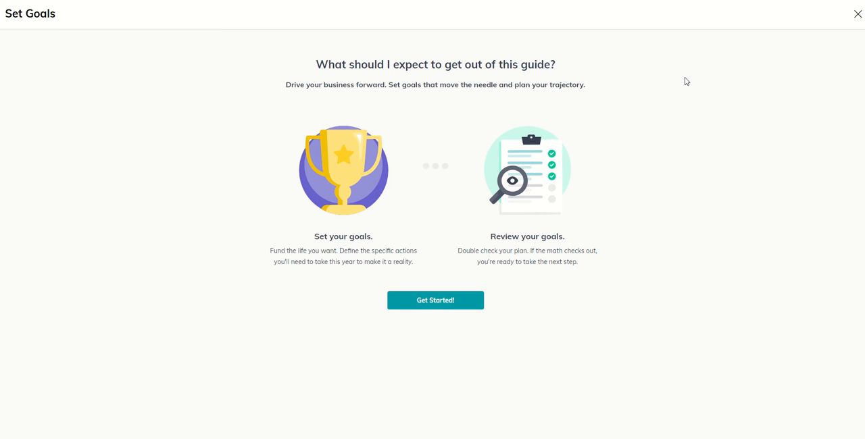
mouse_move(456, 172)
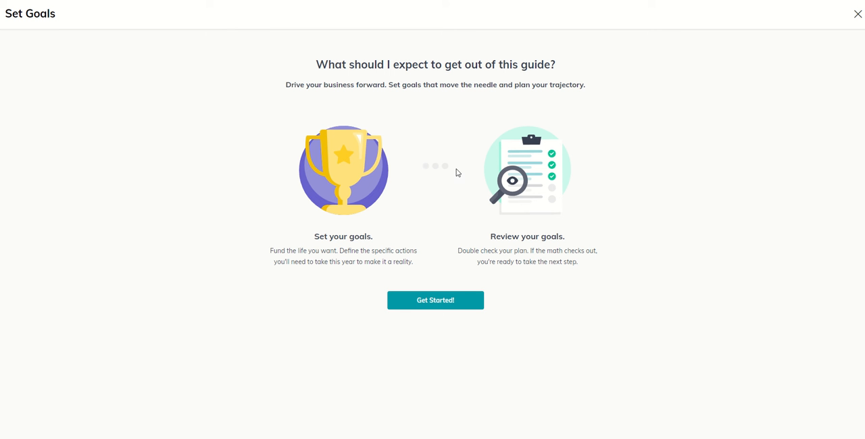
mouse_move(435, 300)
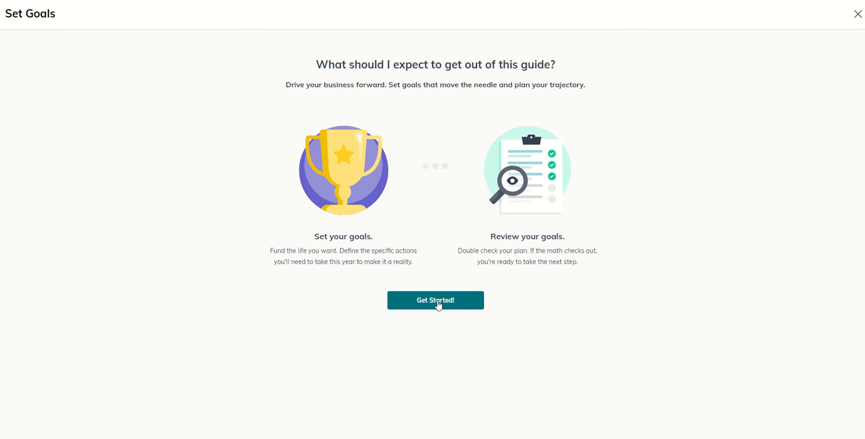
left_click(436, 300)
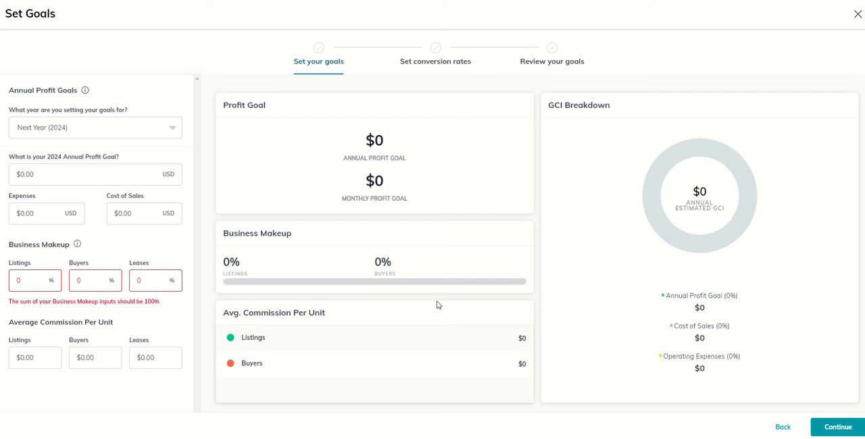
mouse_move(235, 69)
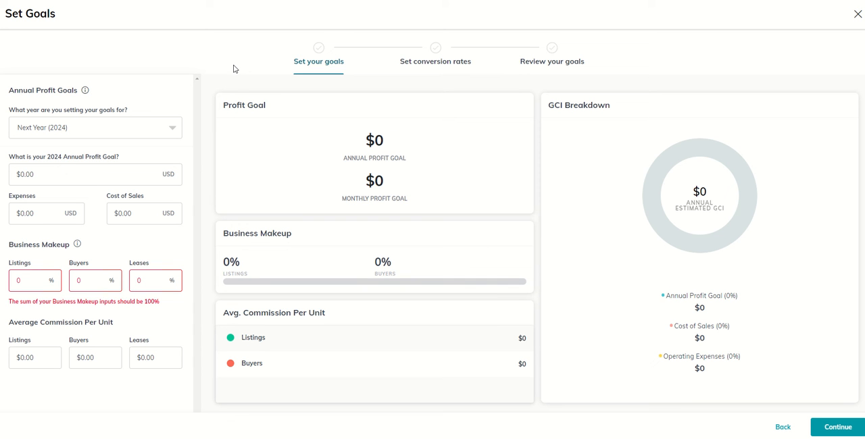
left_click(95, 127)
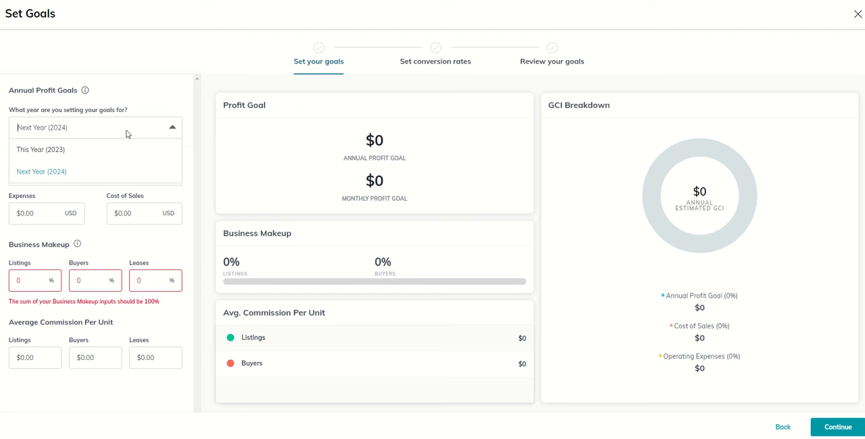
mouse_move(46, 171)
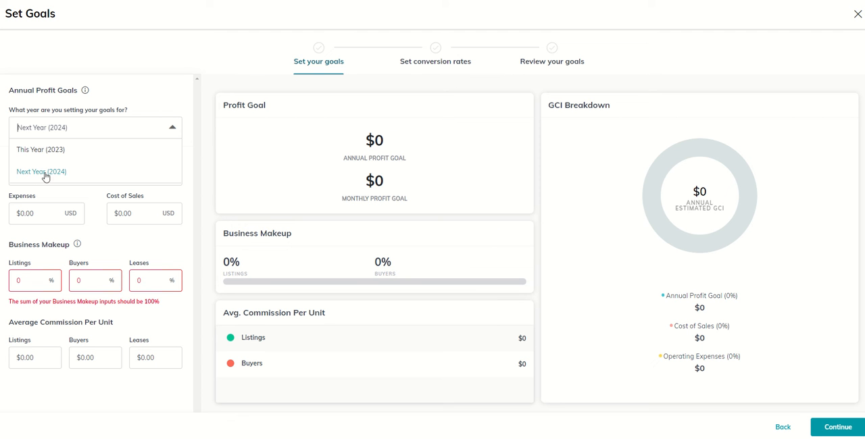
left_click(41, 171)
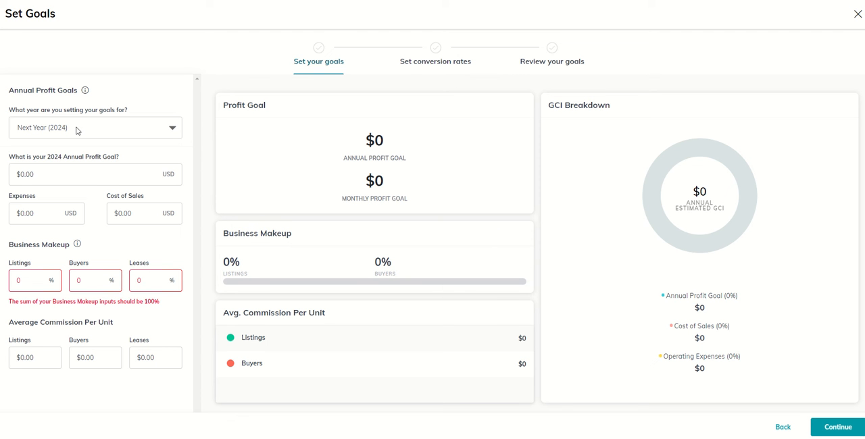
mouse_move(69, 140)
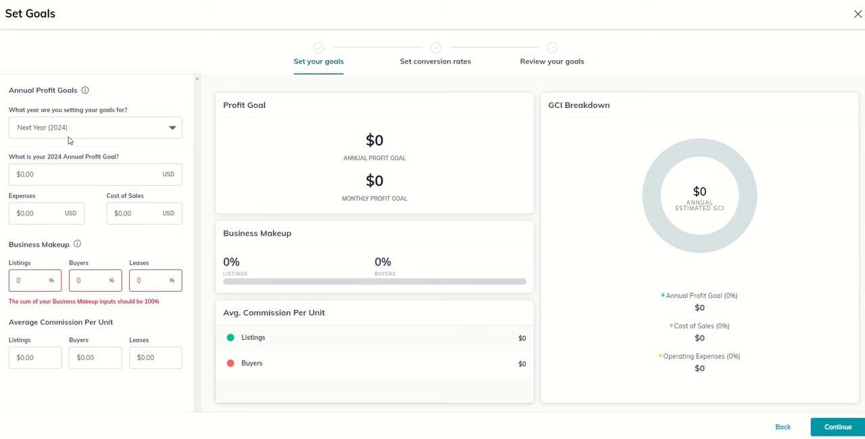
mouse_move(77, 132)
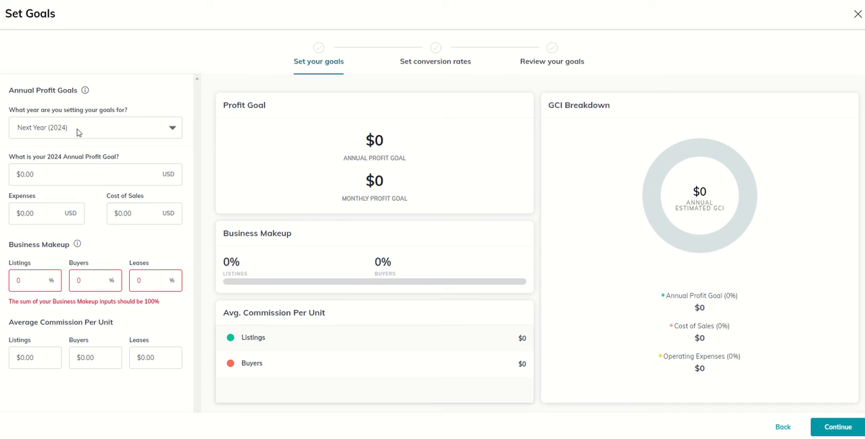
scroll("down", 3)
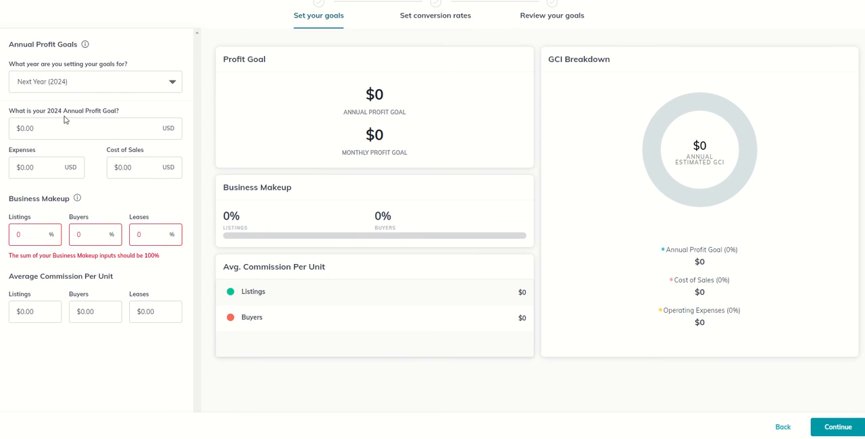
mouse_move(115, 114)
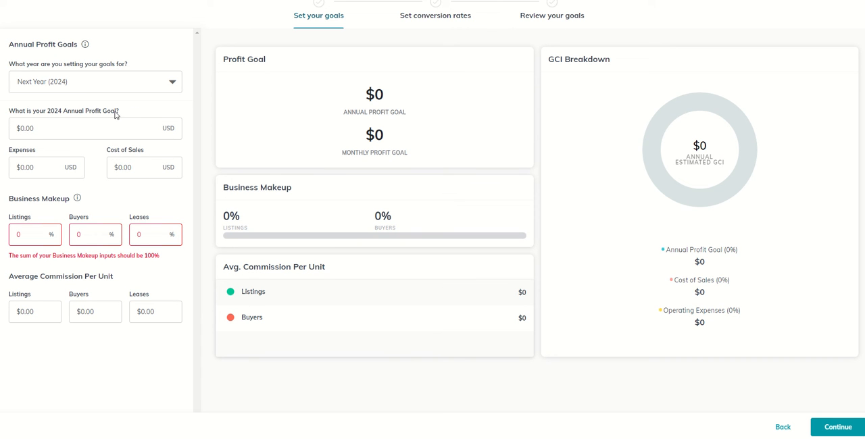
mouse_move(110, 120)
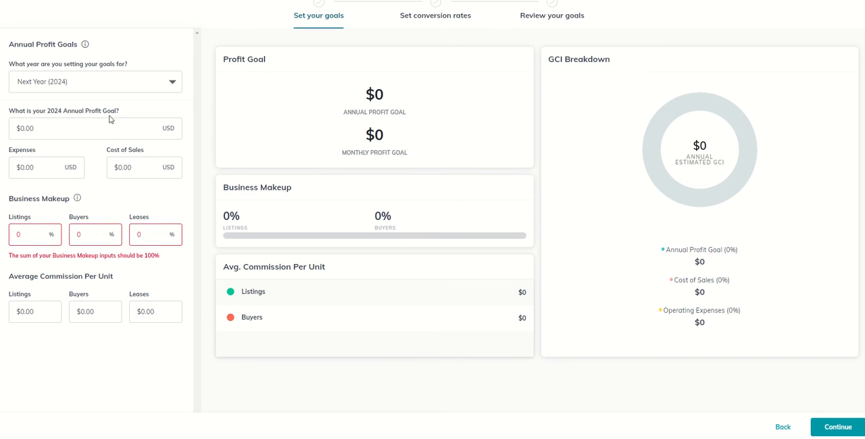
mouse_move(109, 115)
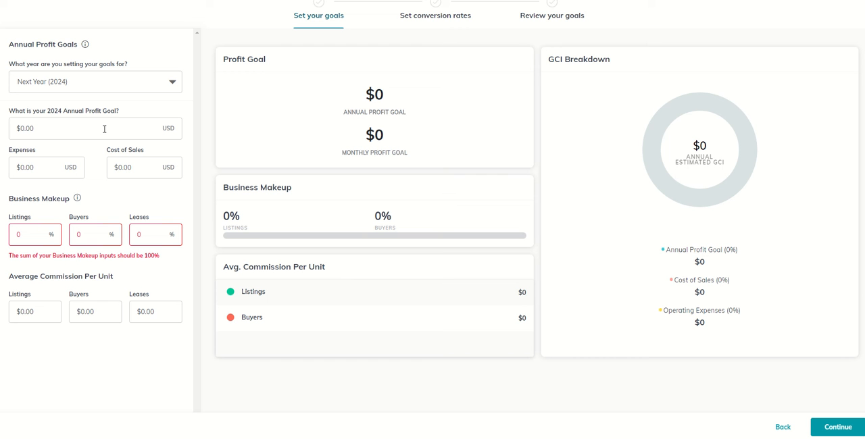
mouse_move(101, 130)
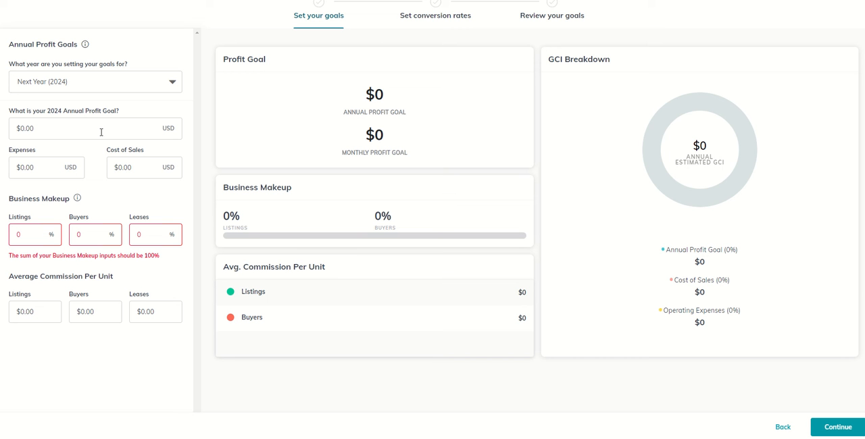
left_click(82, 128)
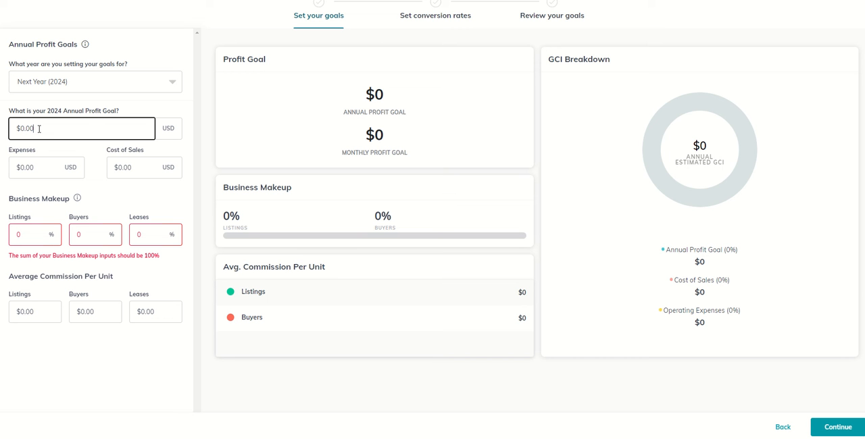
type("100,00")
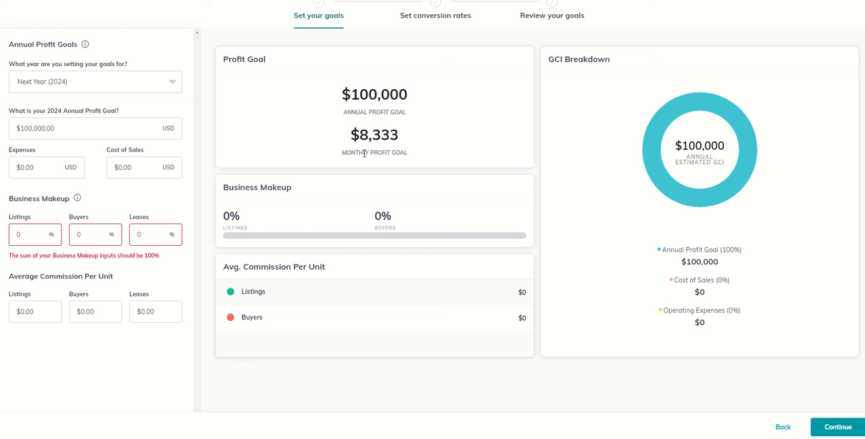
mouse_move(399, 149)
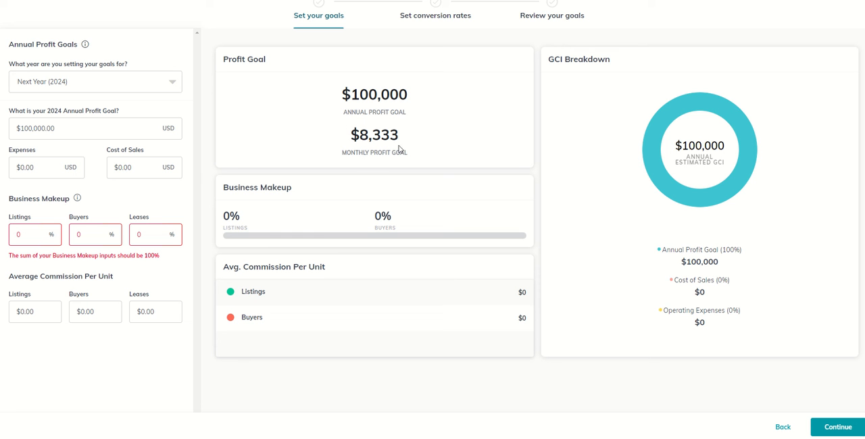
mouse_move(559, 69)
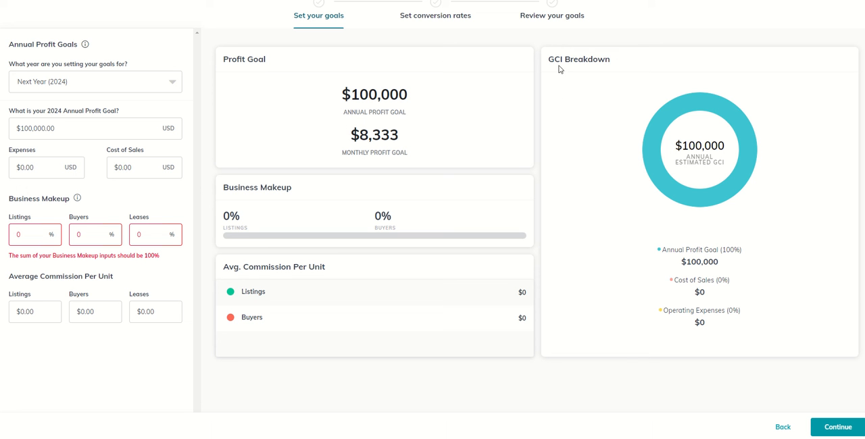
mouse_move(563, 65)
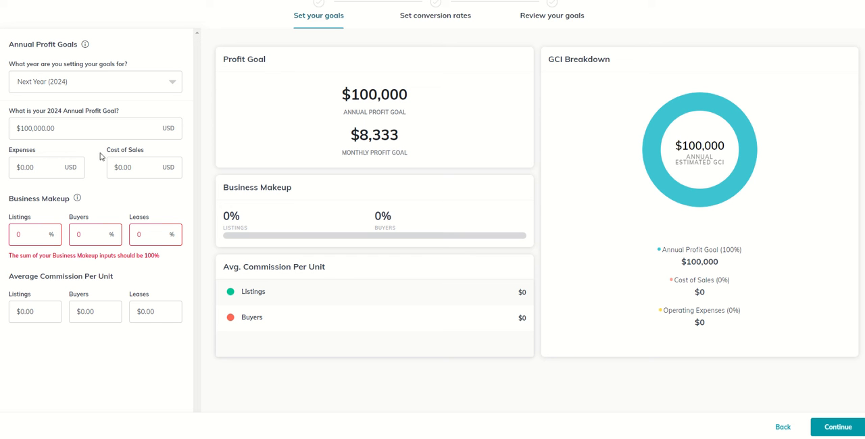
mouse_move(560, 69)
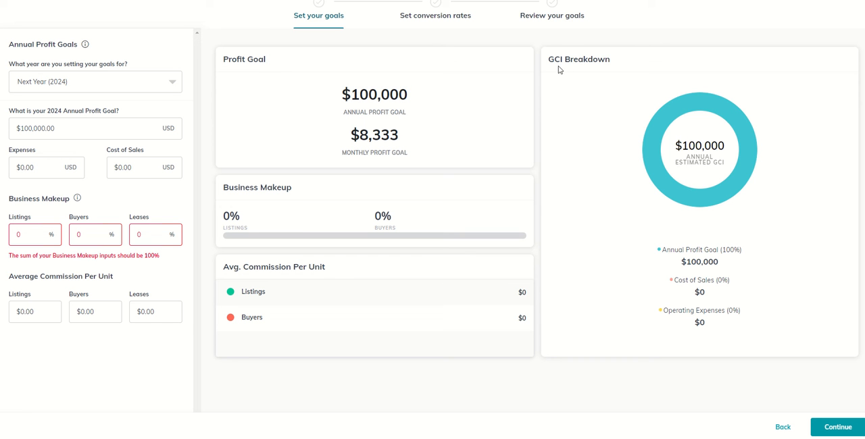
mouse_move(699, 157)
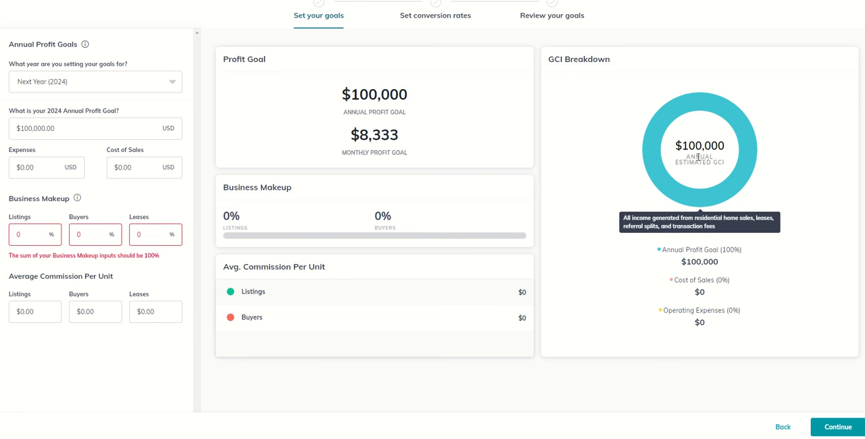
mouse_move(73, 162)
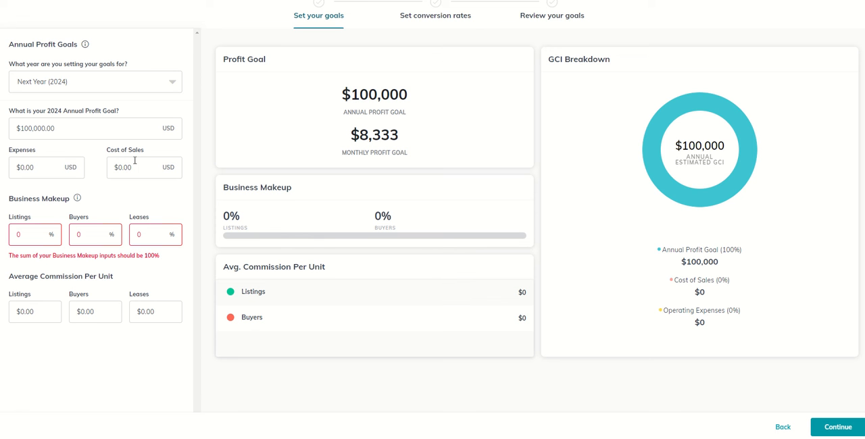
mouse_move(100, 162)
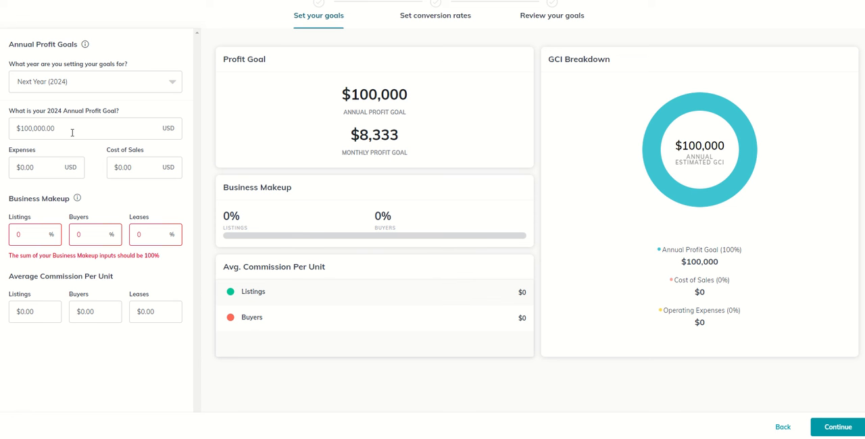
Step: Enter $21,000 cost of sales and $12,000 expenses, bringing estimated GCI to $133,000
left_click(130, 166)
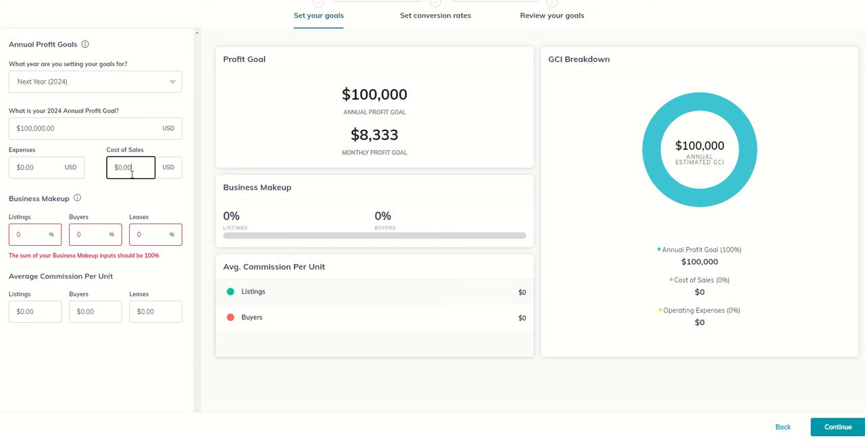
type("210000")
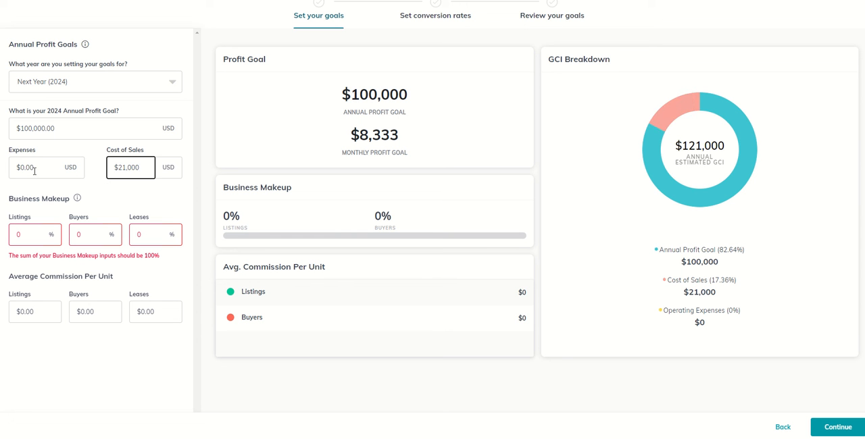
left_click(33, 167)
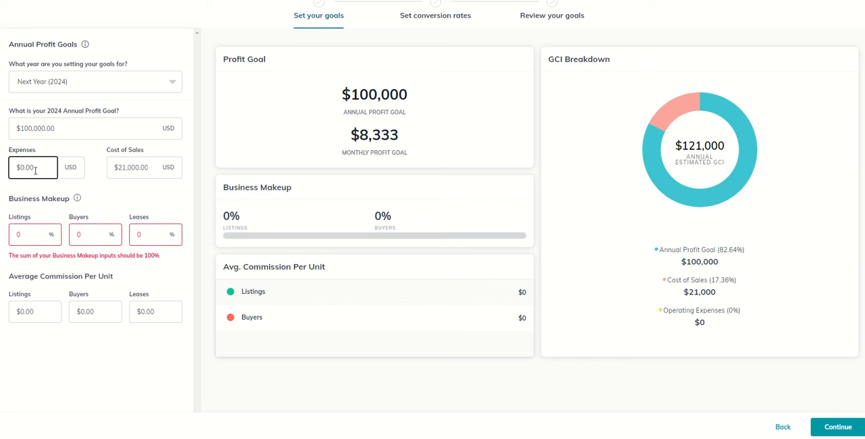
left_click(33, 167)
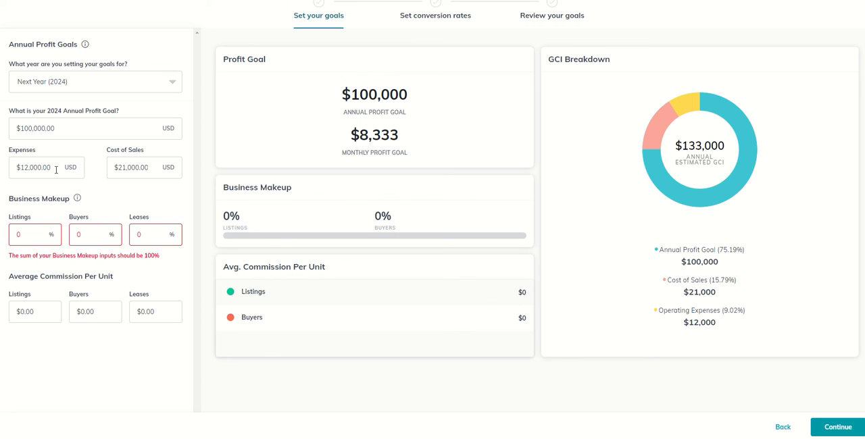
mouse_move(101, 200)
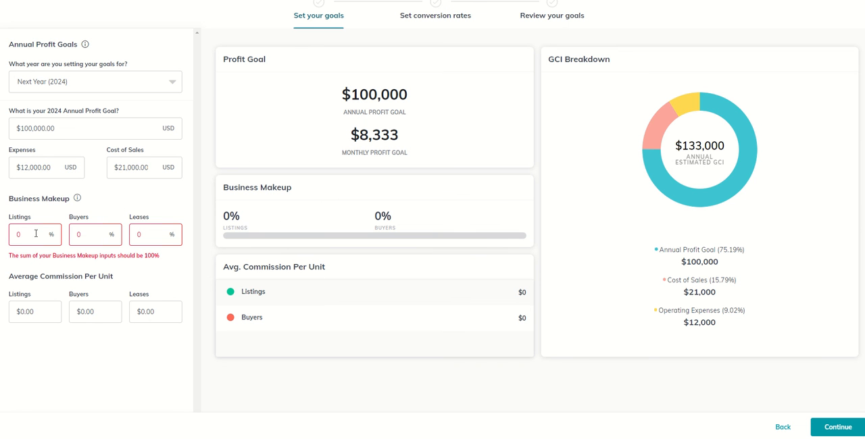
Step: Set the business makeup to 35% listings, 60% buyers and 5% leases
left_click(25, 235)
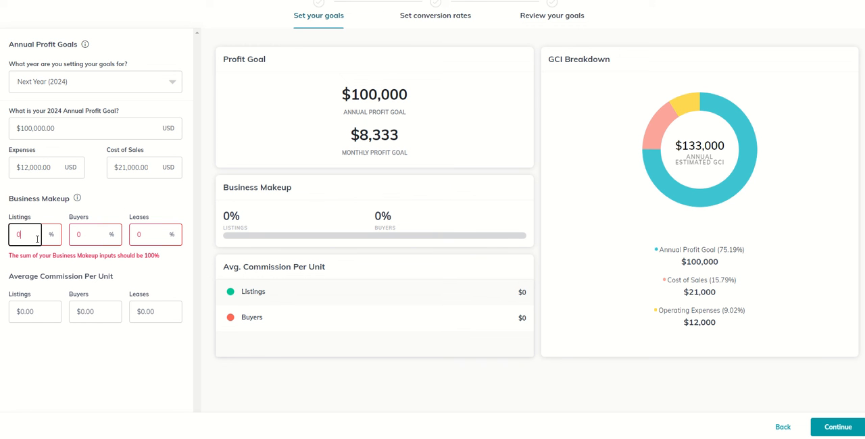
type("35")
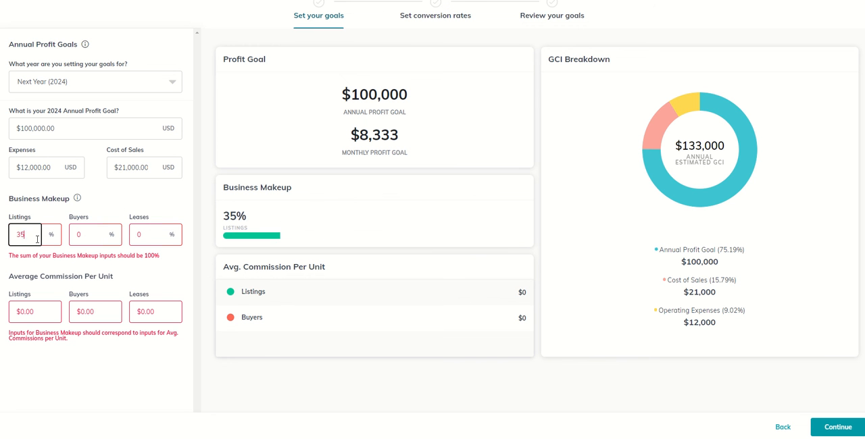
left_click(94, 234)
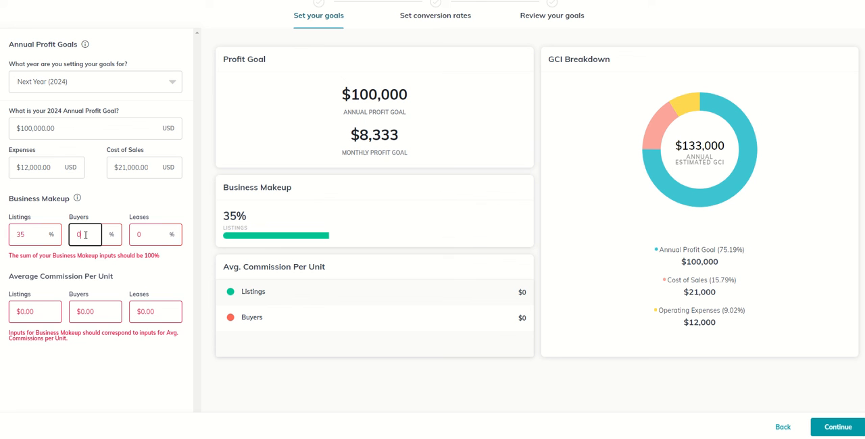
type("65")
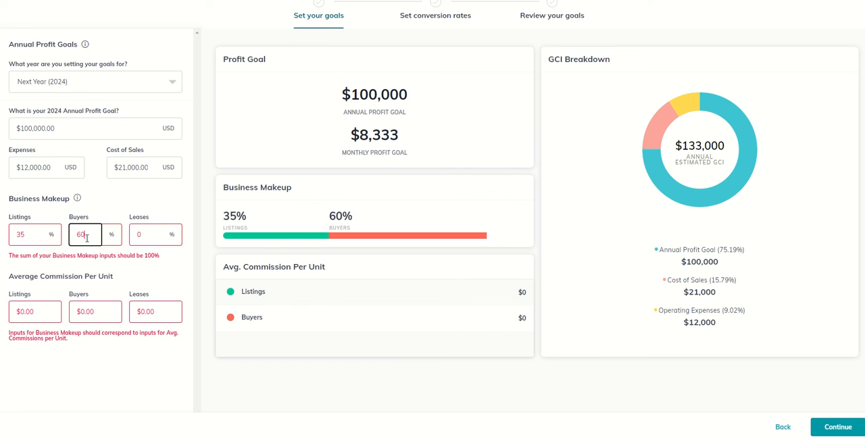
type("5")
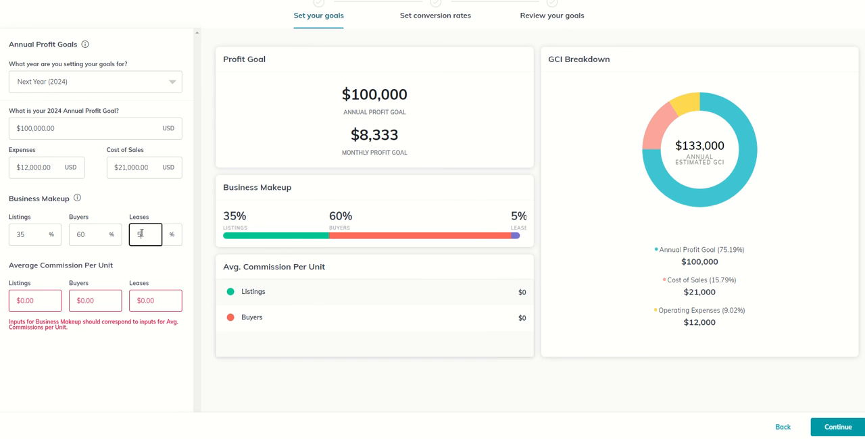
type("5")
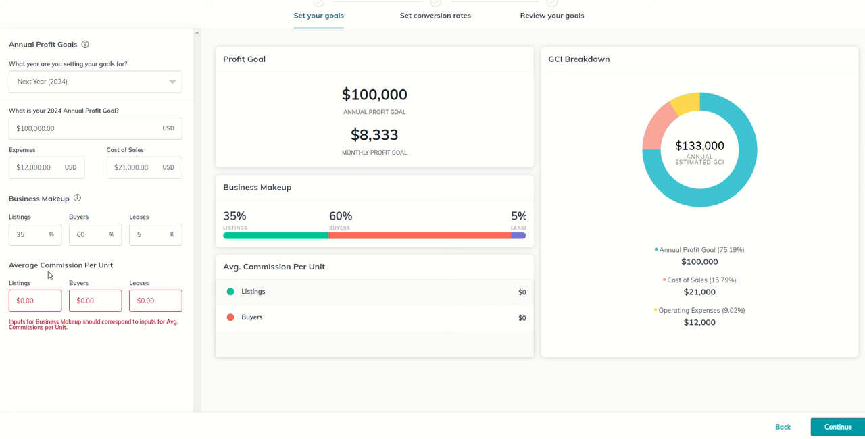
mouse_move(91, 275)
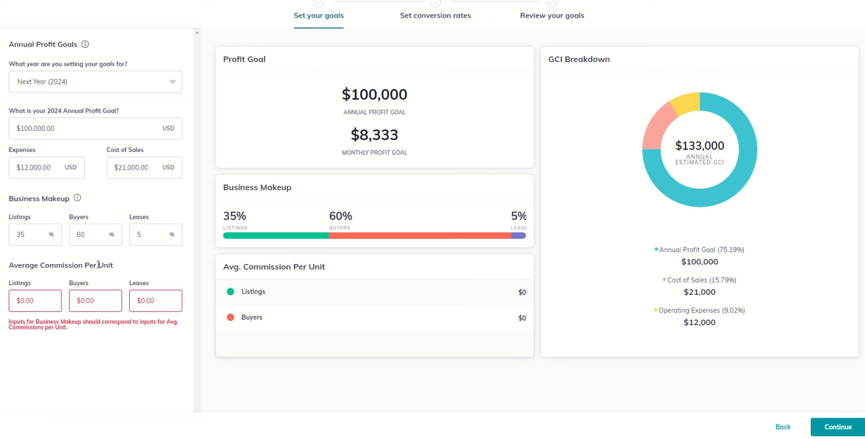
mouse_move(68, 272)
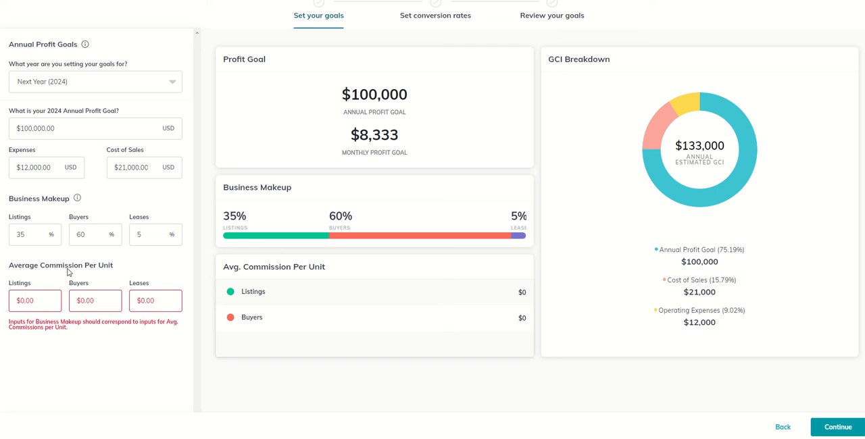
Step: Enter average commissions per unit: $10,000 listings, $10,000 buyers, $1,000 leases
left_click(35, 301)
type("10,000")
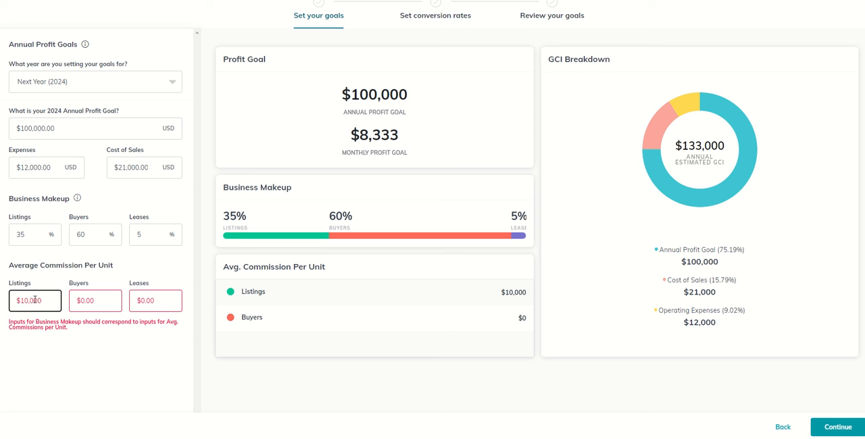
left_click(95, 301)
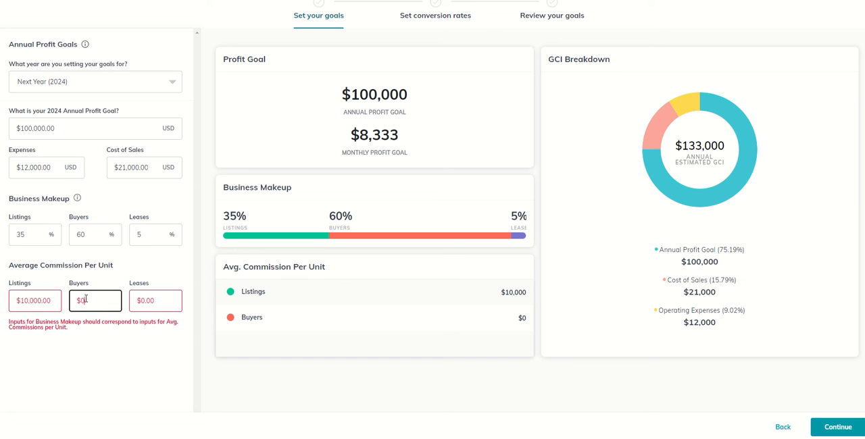
type("10,000.00")
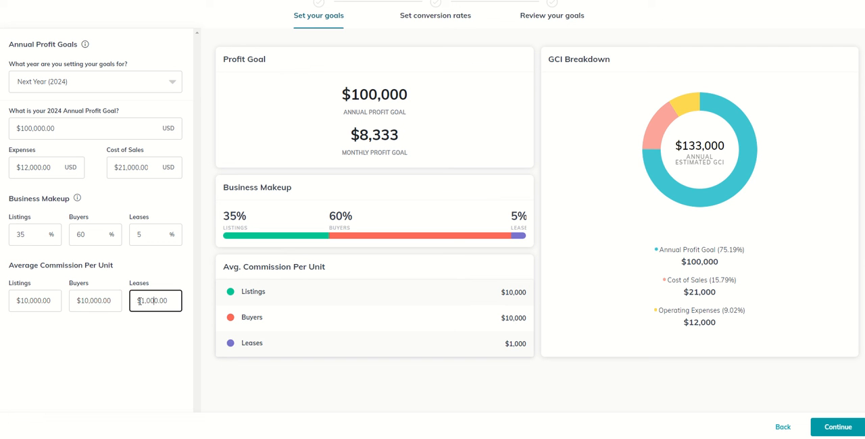
left_click(34, 301)
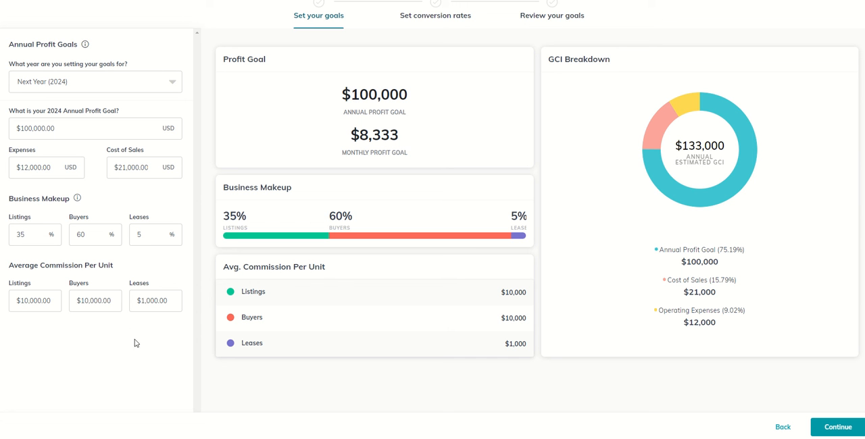
mouse_move(115, 328)
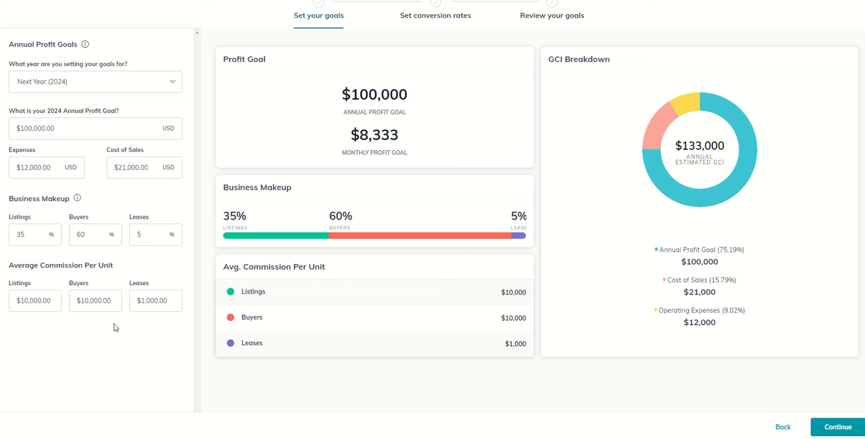
mouse_move(87, 291)
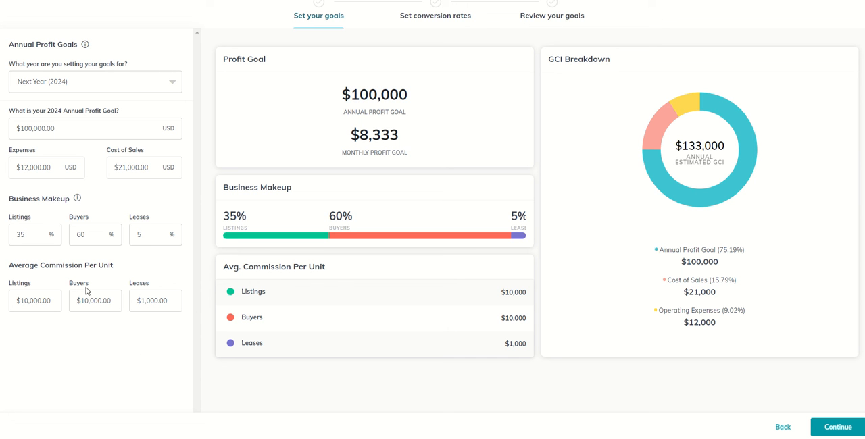
mouse_move(57, 275)
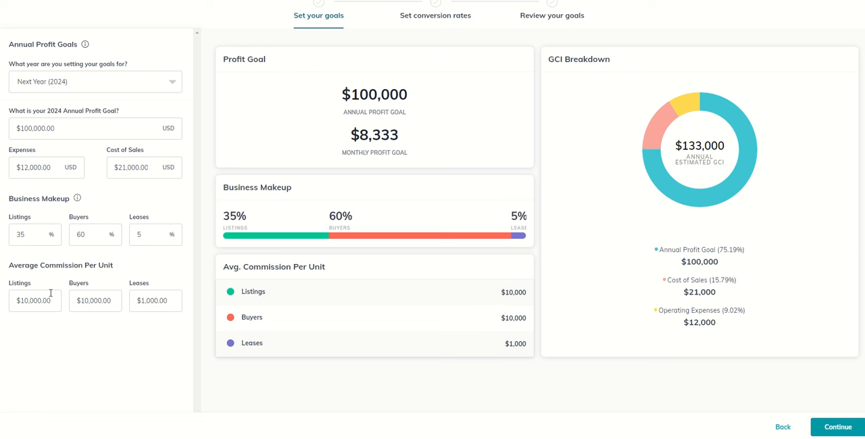
mouse_move(154, 301)
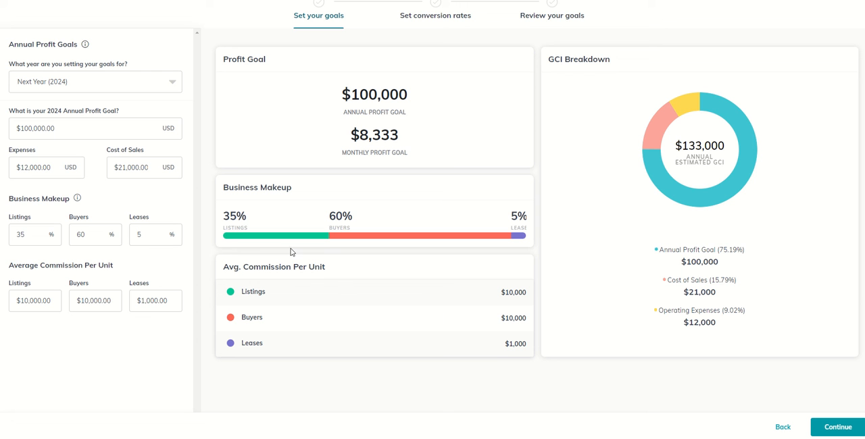
mouse_move(277, 202)
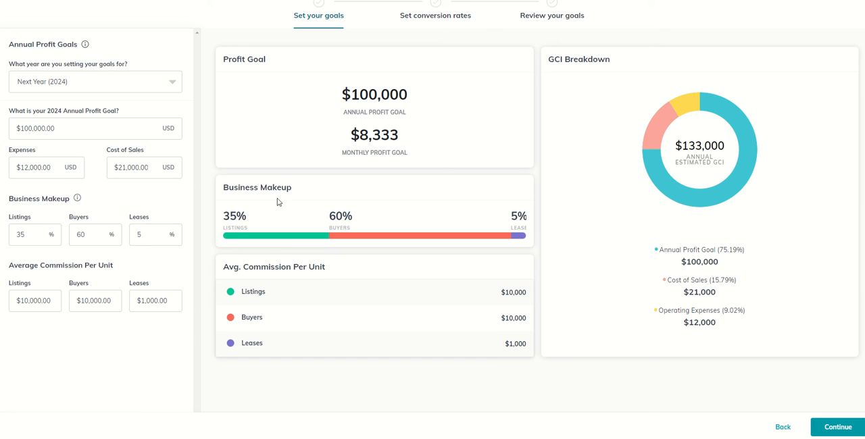
mouse_move(251, 203)
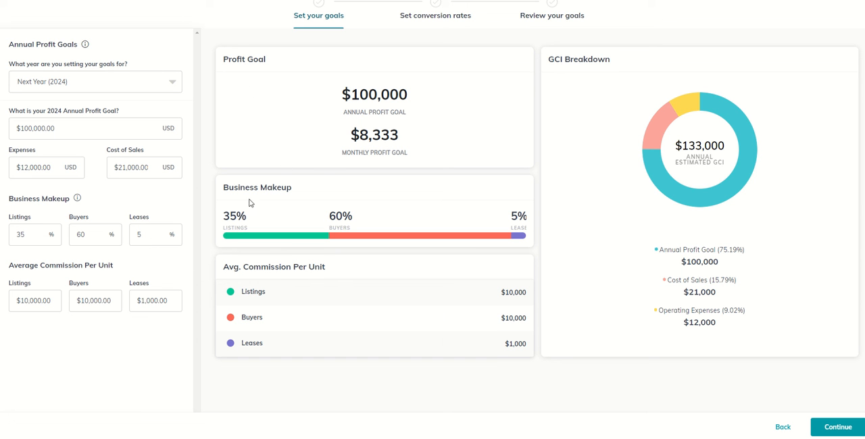
mouse_move(654, 261)
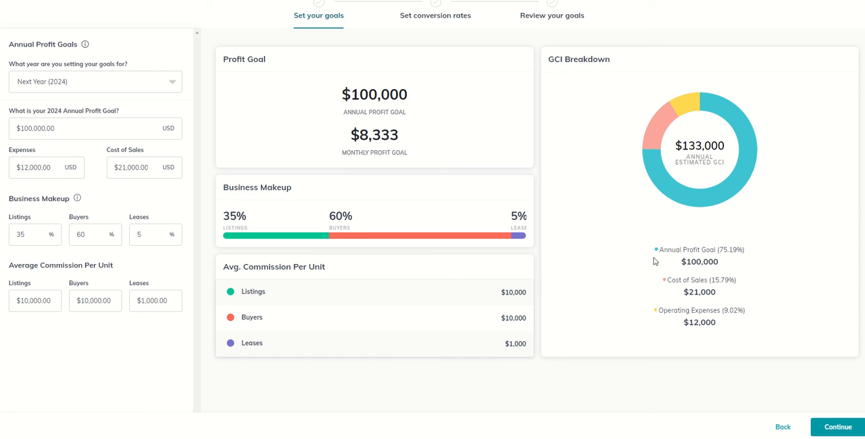
mouse_move(645, 129)
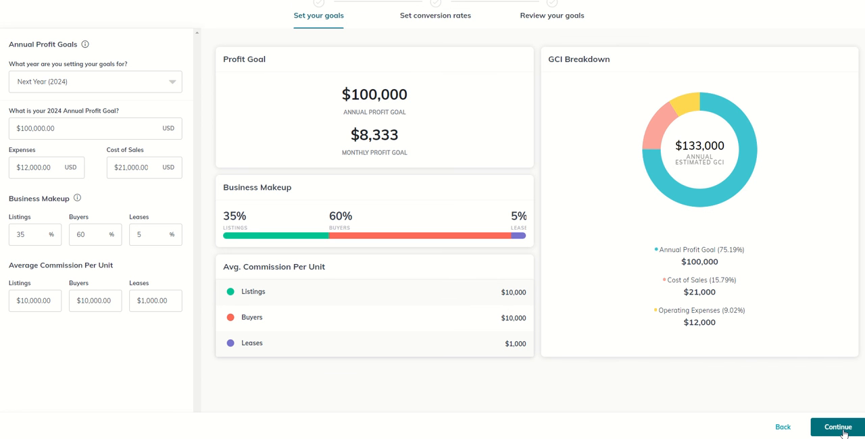
Step: Confirm the $100,000 profit goal figures and advance to conversion rates
left_click(838, 427)
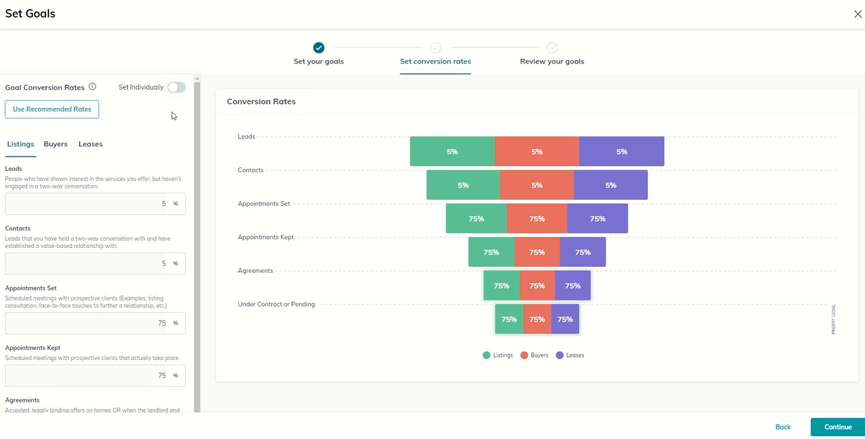
mouse_move(161, 126)
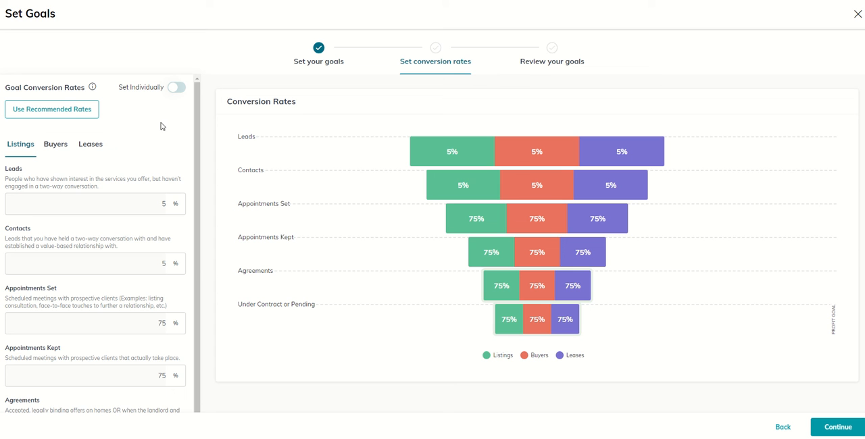
mouse_move(239, 140)
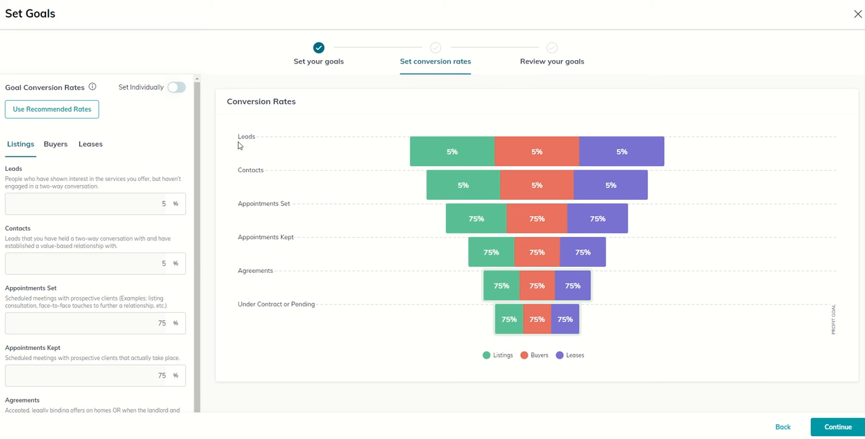
mouse_move(235, 142)
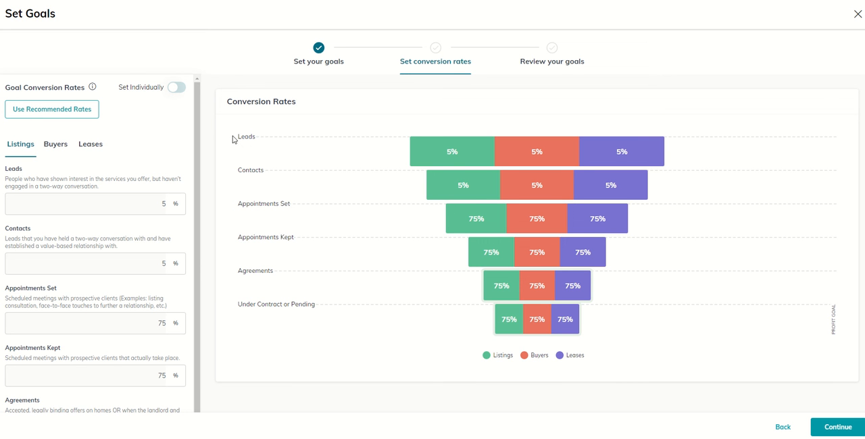
mouse_move(236, 143)
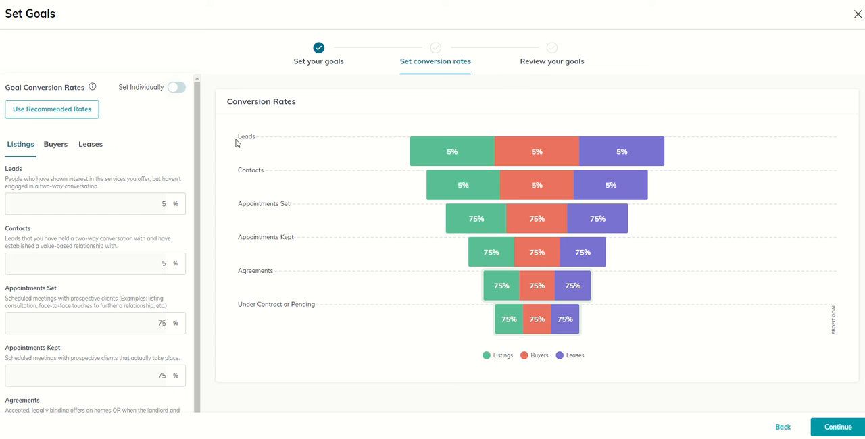
mouse_move(371, 361)
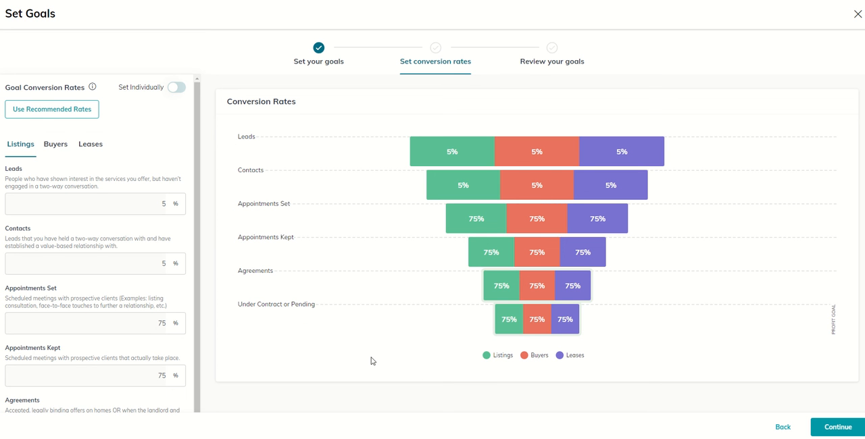
mouse_move(299, 350)
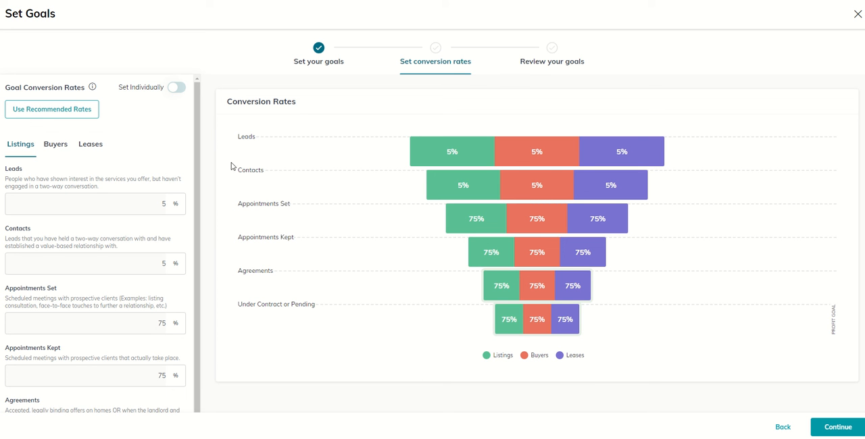
mouse_move(236, 152)
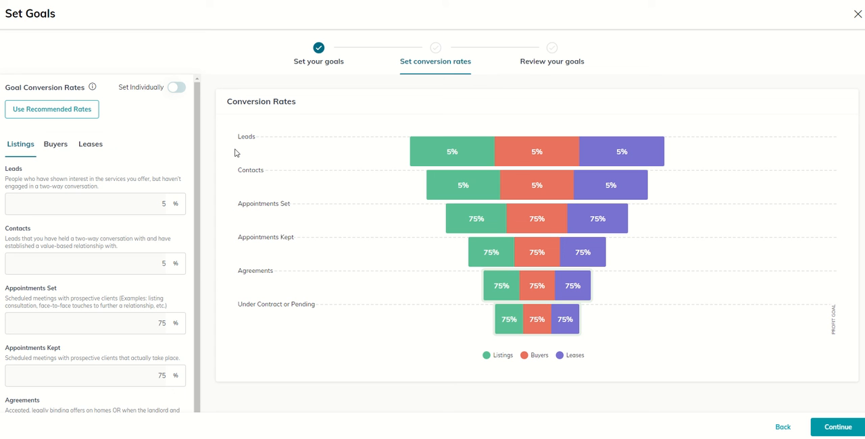
mouse_move(246, 140)
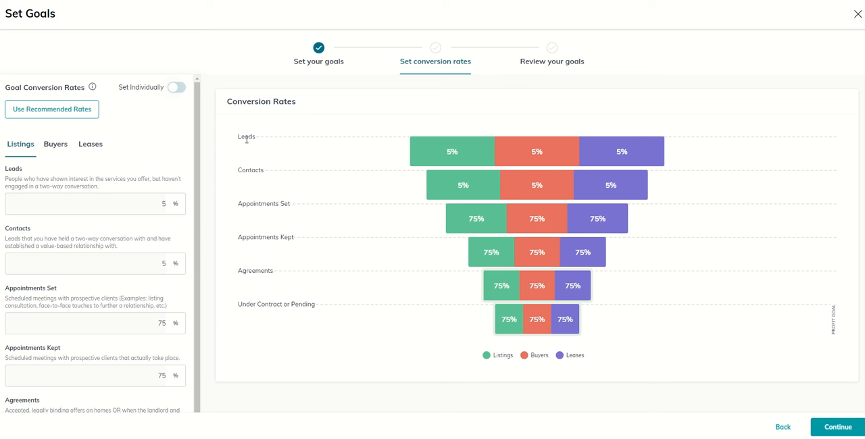
mouse_move(252, 139)
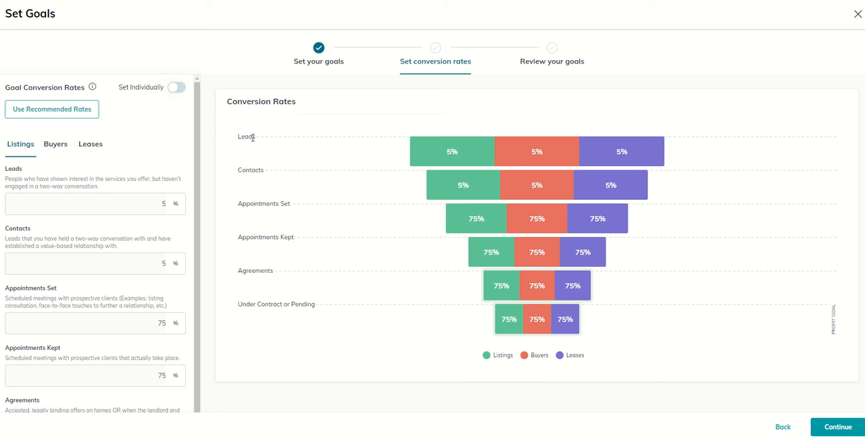
mouse_move(250, 173)
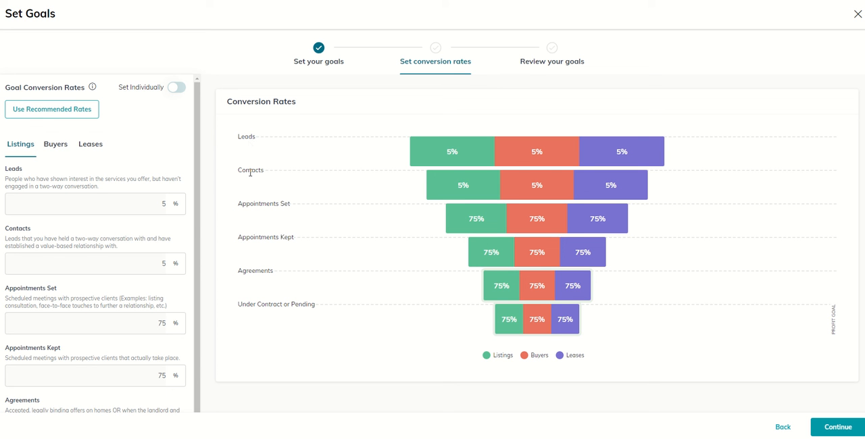
mouse_move(252, 171)
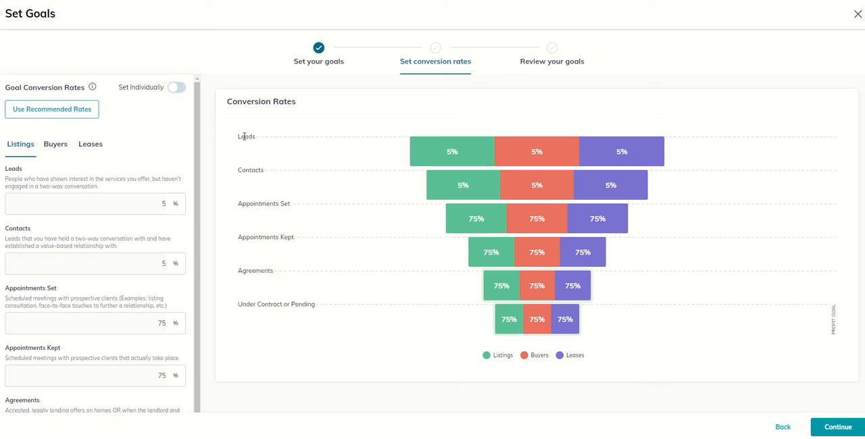
mouse_move(238, 167)
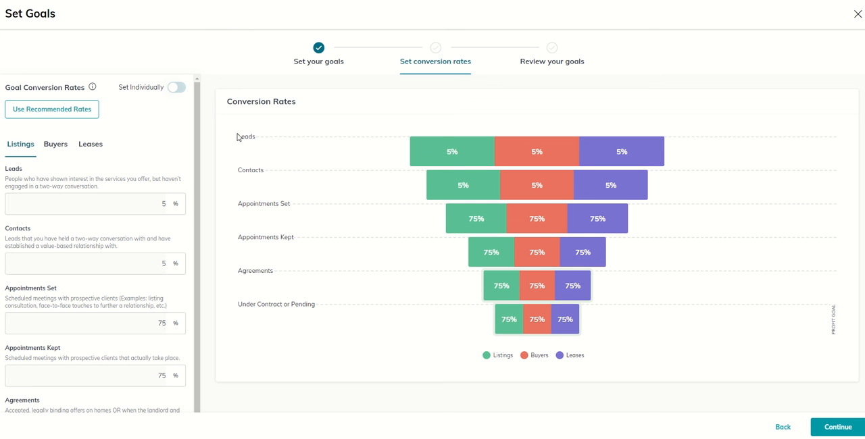
mouse_move(251, 169)
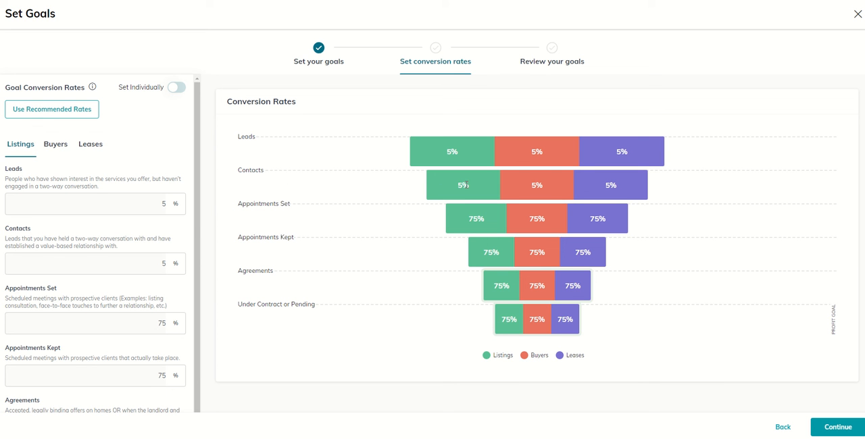
mouse_move(248, 181)
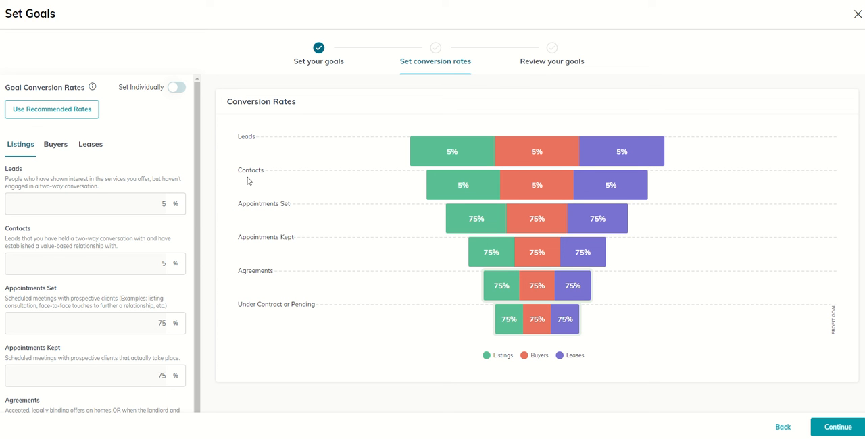
mouse_move(264, 198)
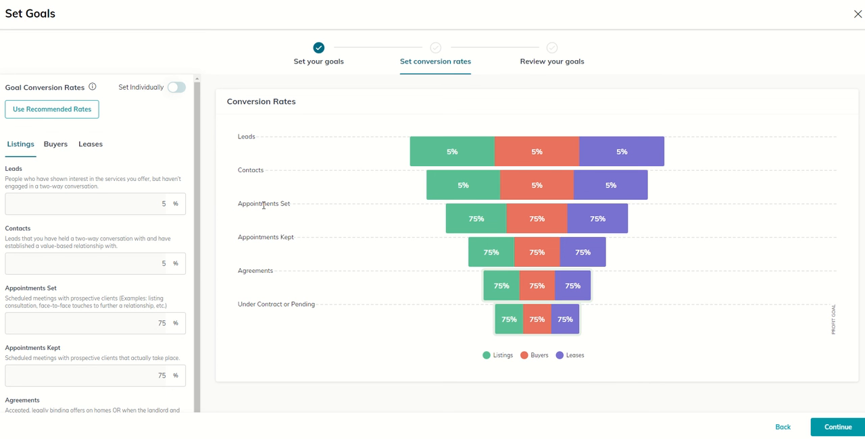
mouse_move(276, 214)
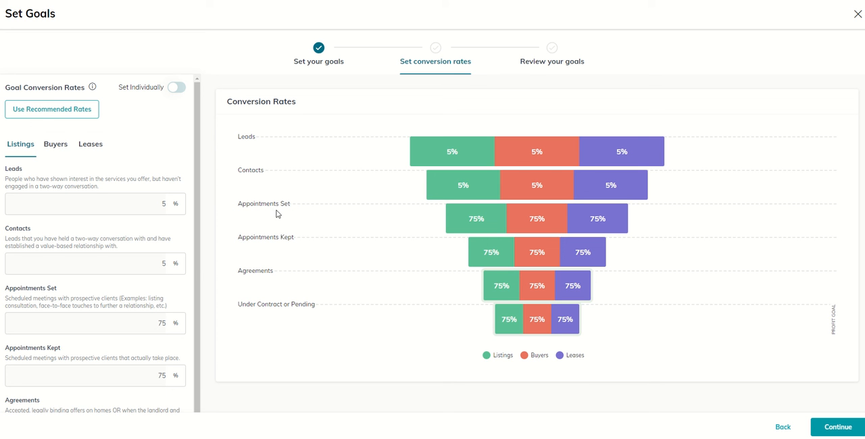
mouse_move(275, 246)
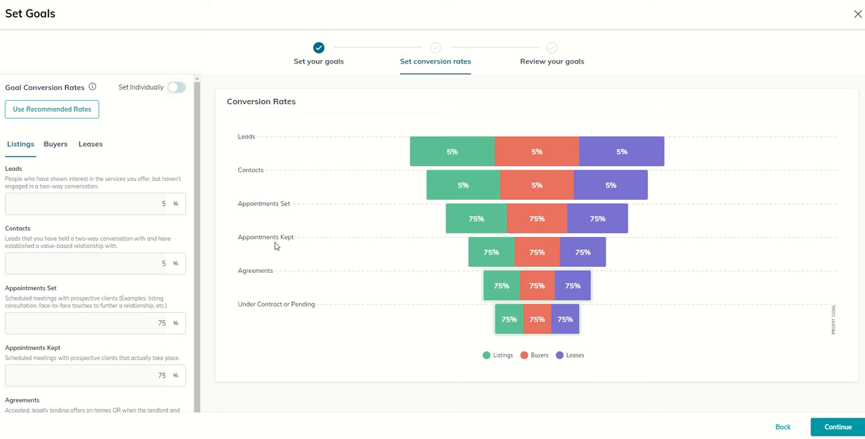
mouse_move(73, 262)
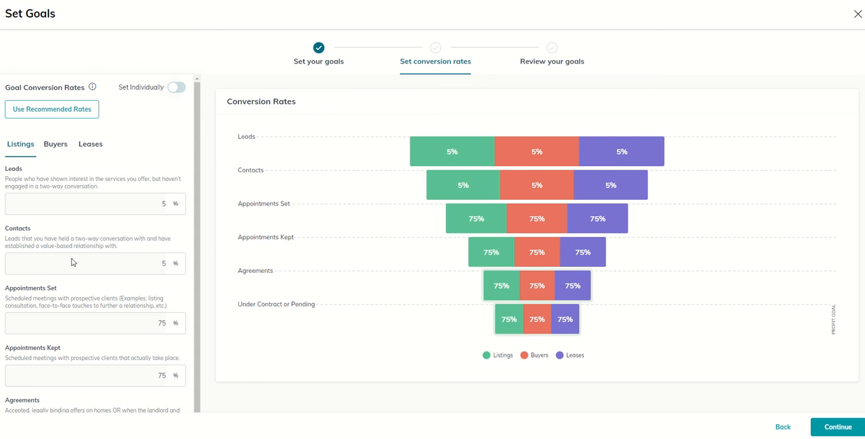
scroll("down", 3)
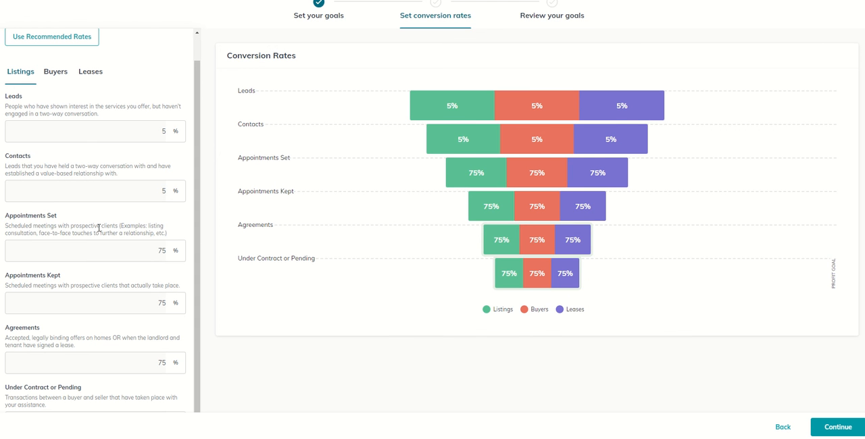
mouse_move(267, 175)
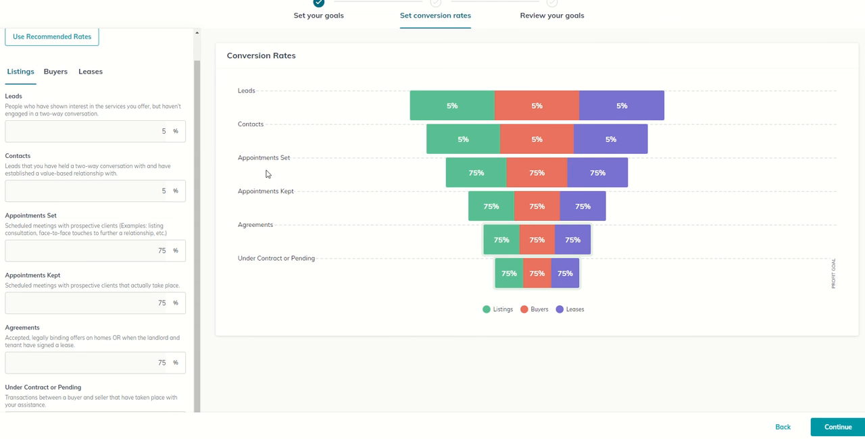
mouse_move(279, 159)
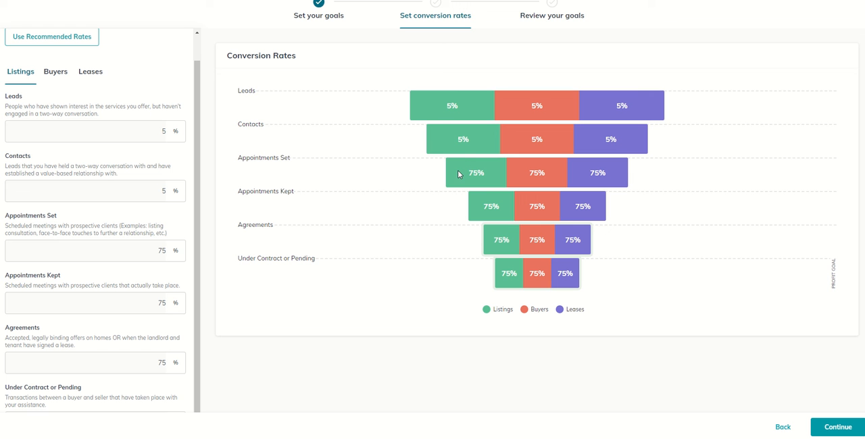
mouse_move(267, 166)
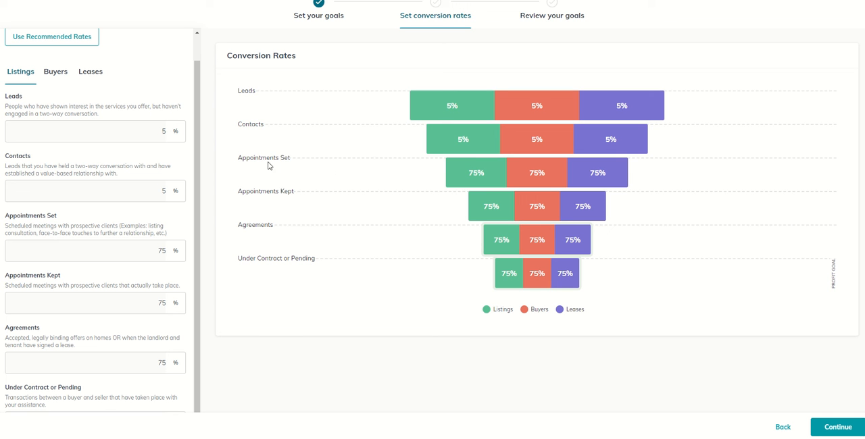
mouse_move(284, 199)
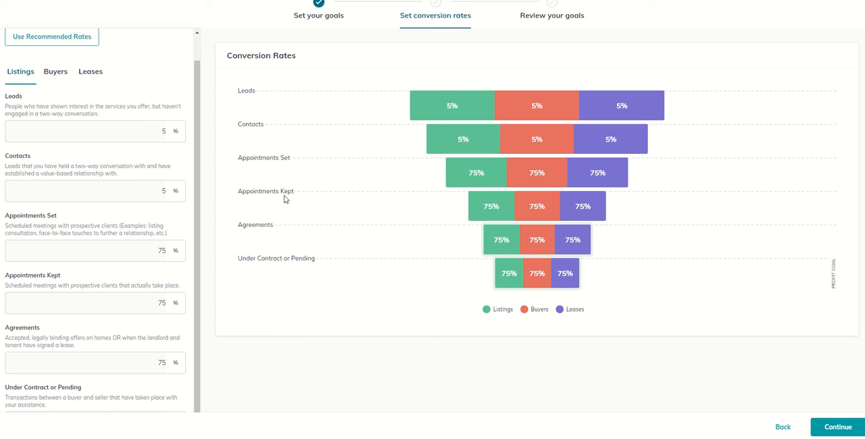
mouse_move(307, 199)
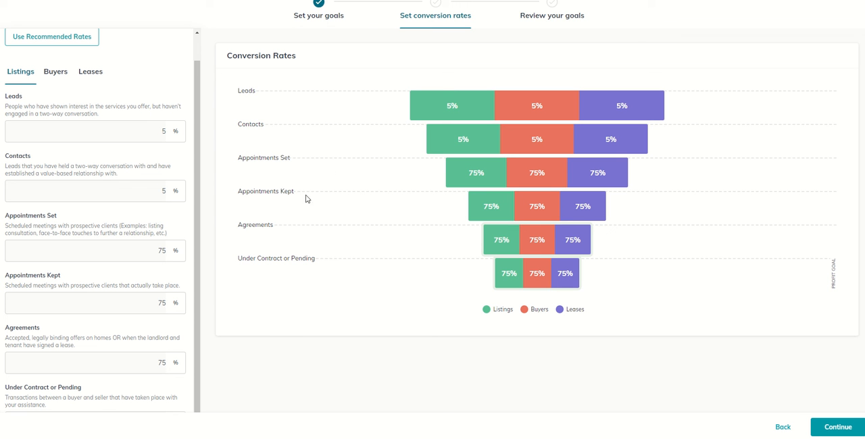
mouse_move(435, 196)
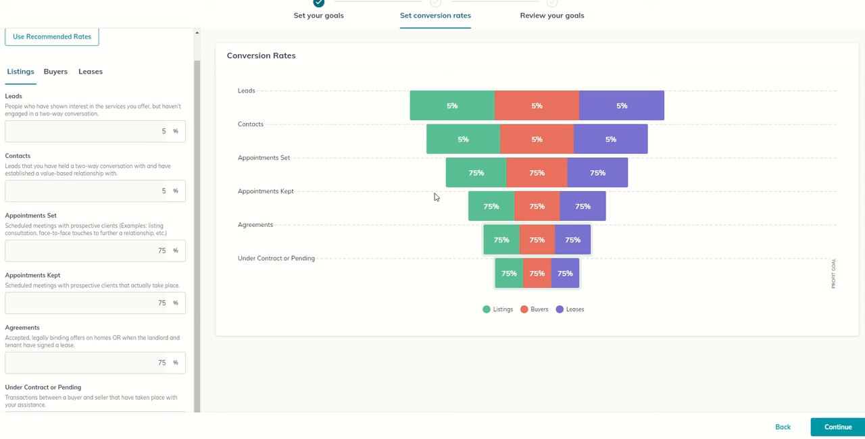
mouse_move(448, 217)
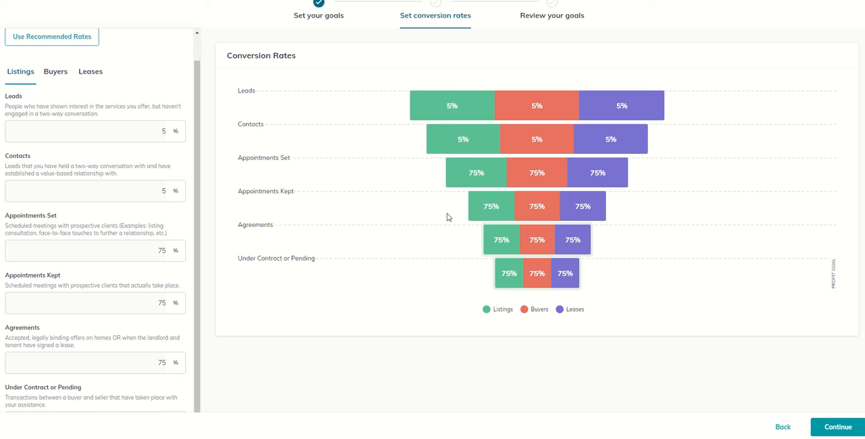
mouse_move(451, 230)
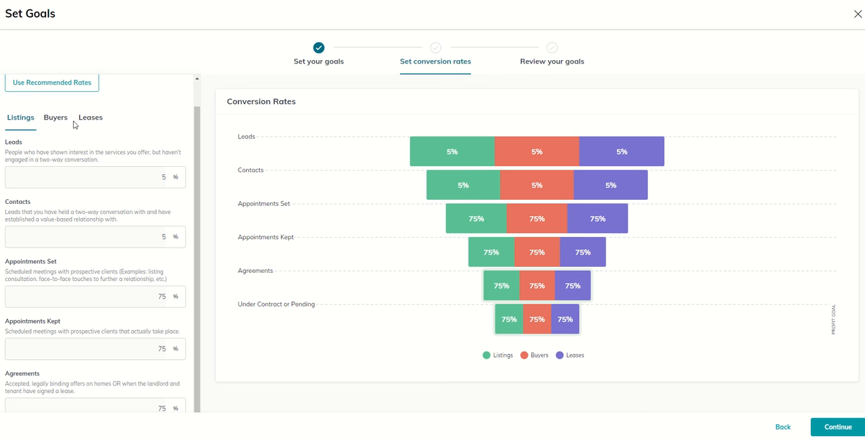
mouse_move(29, 127)
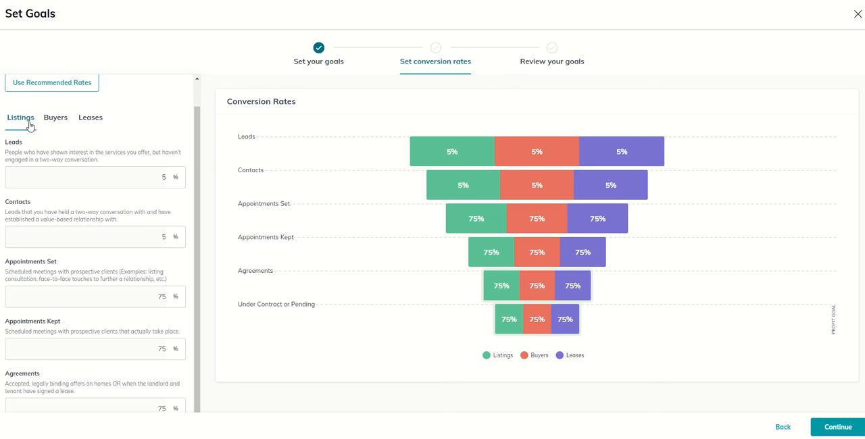
mouse_move(26, 123)
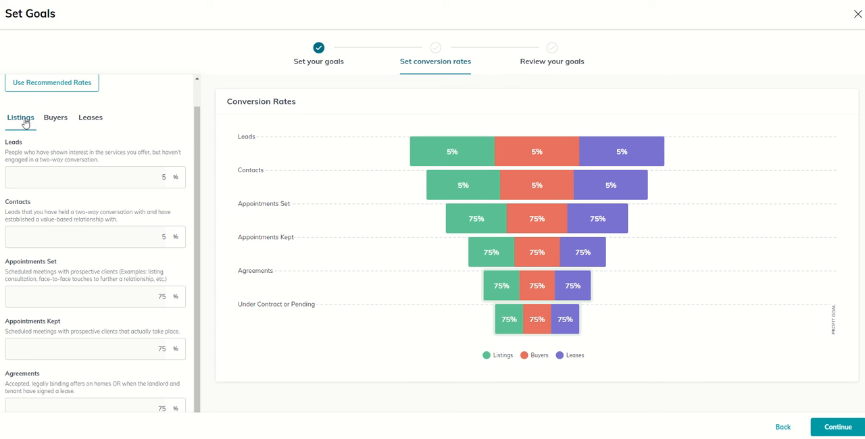
Step: Compare the Listings, Buyers and Leases conversion rates, ending on Buyers' 5%/75% defaults
left_click(56, 117)
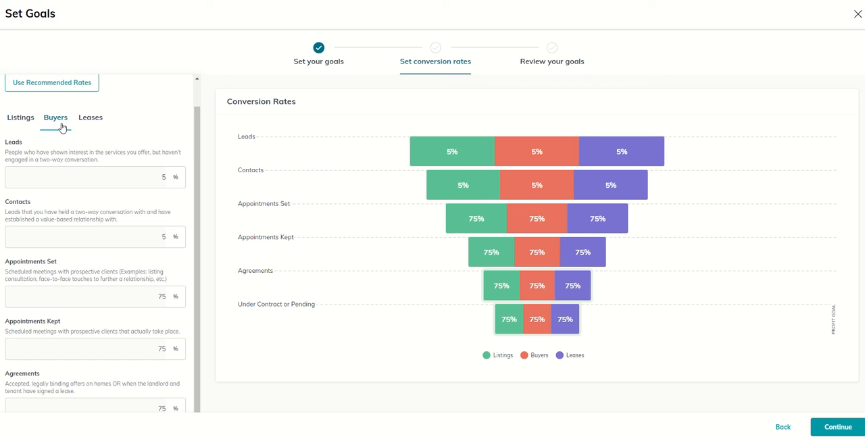
mouse_move(97, 120)
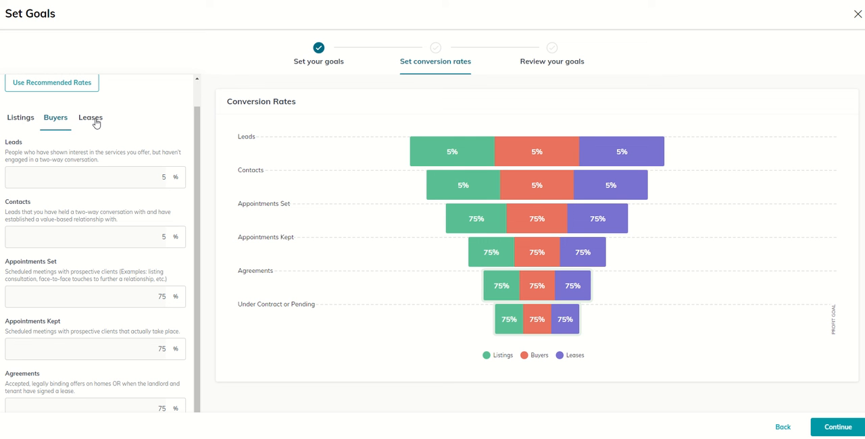
left_click(90, 118)
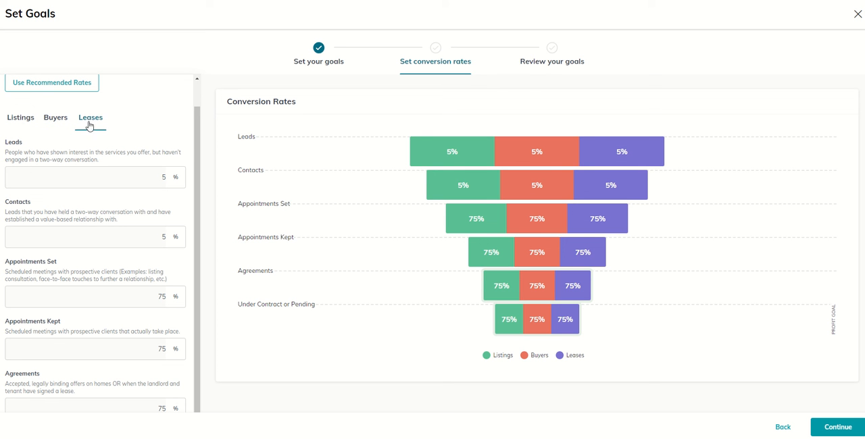
left_click(55, 118)
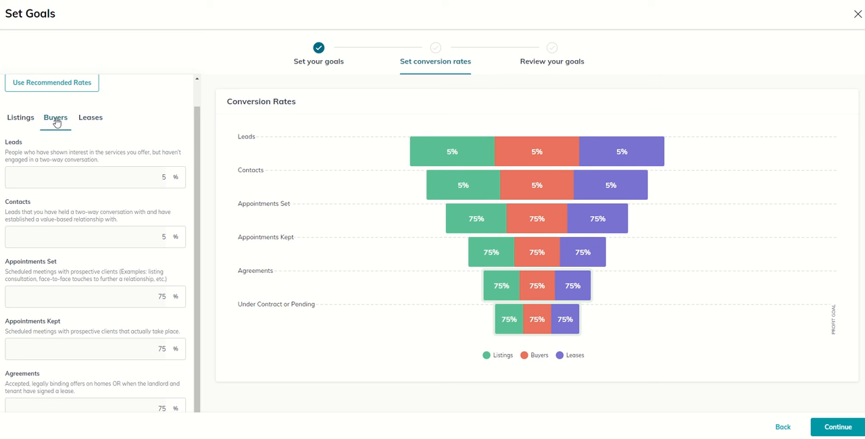
left_click(20, 117)
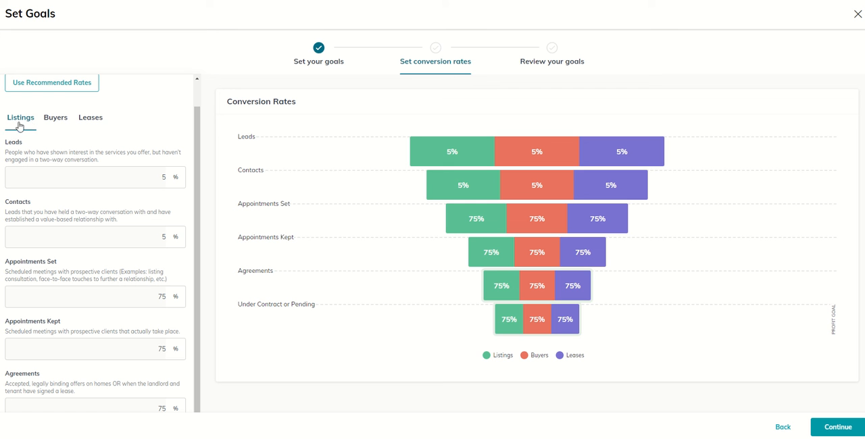
left_click(56, 117)
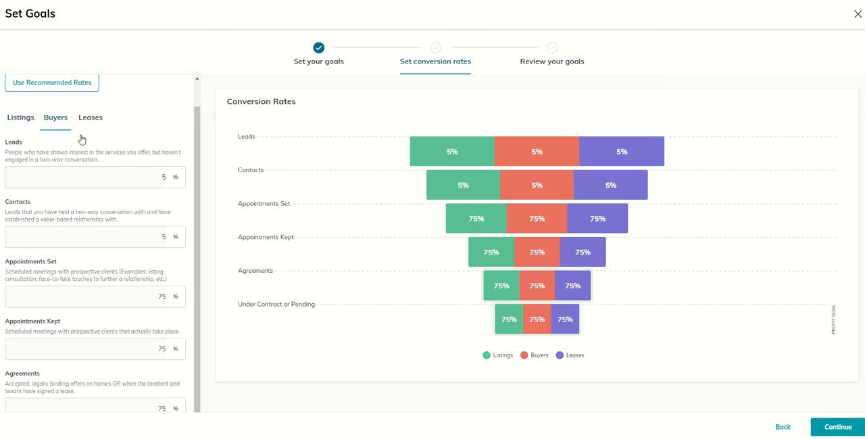
mouse_move(85, 135)
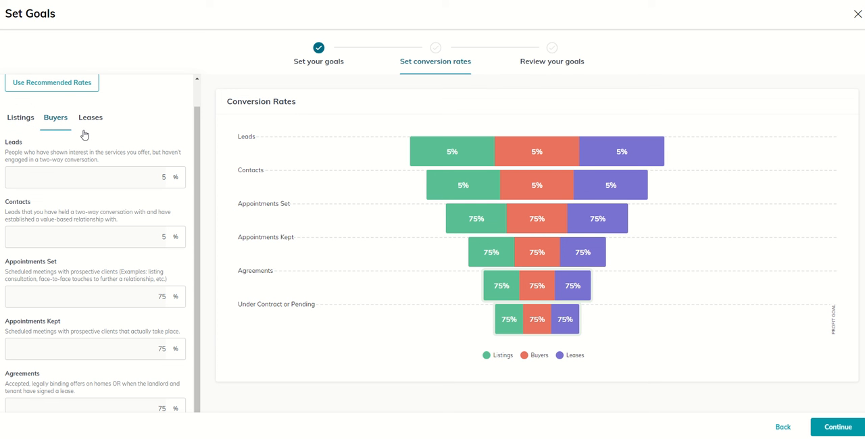
mouse_move(269, 247)
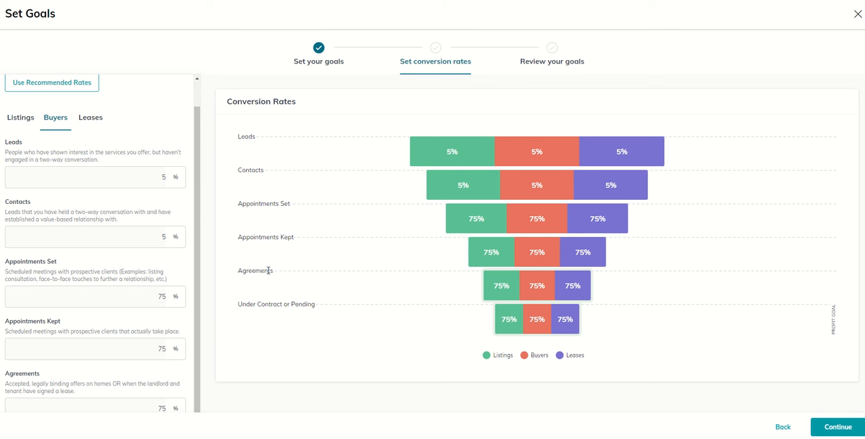
mouse_move(283, 314)
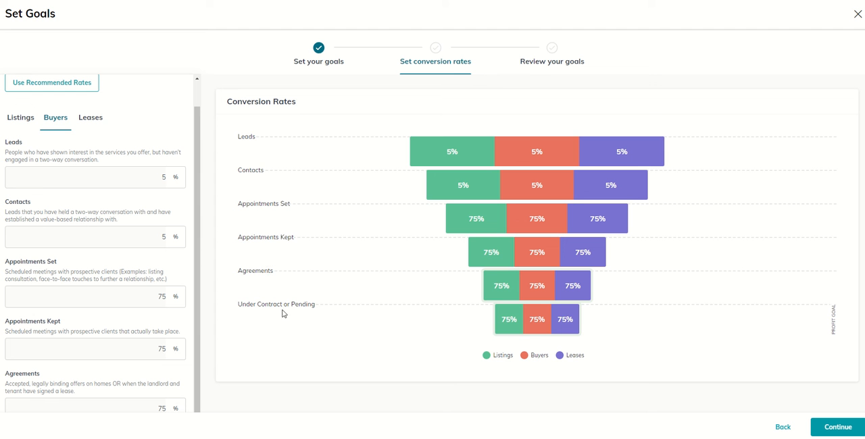
mouse_move(294, 312)
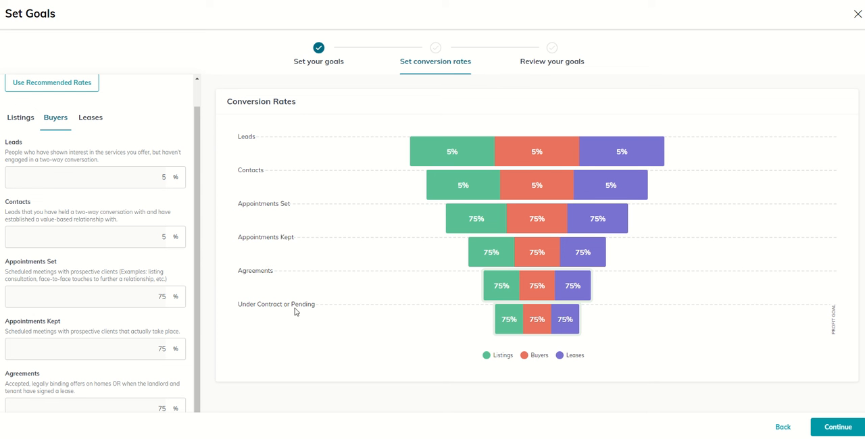
mouse_move(256, 291)
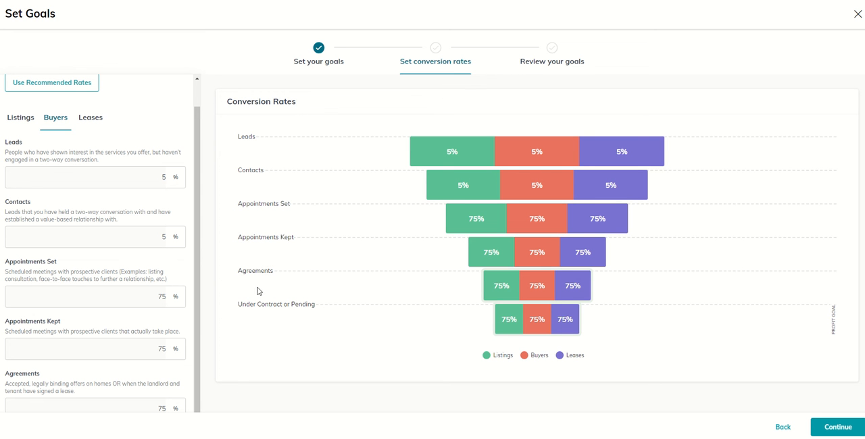
mouse_move(280, 303)
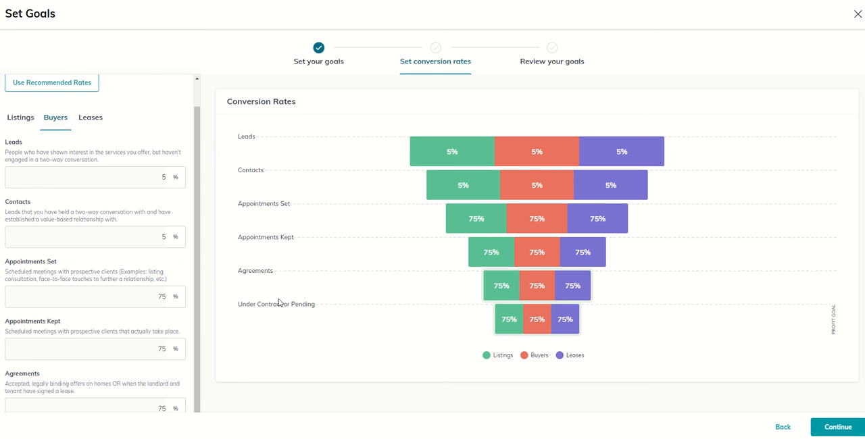
scroll("down", 3)
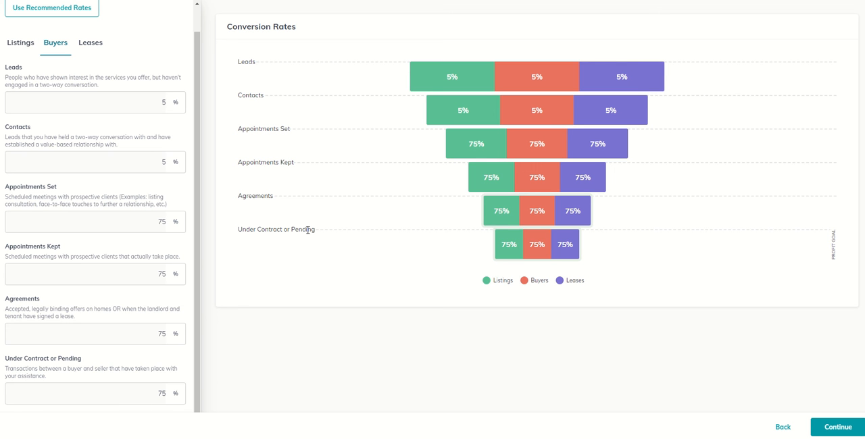
mouse_move(511, 261)
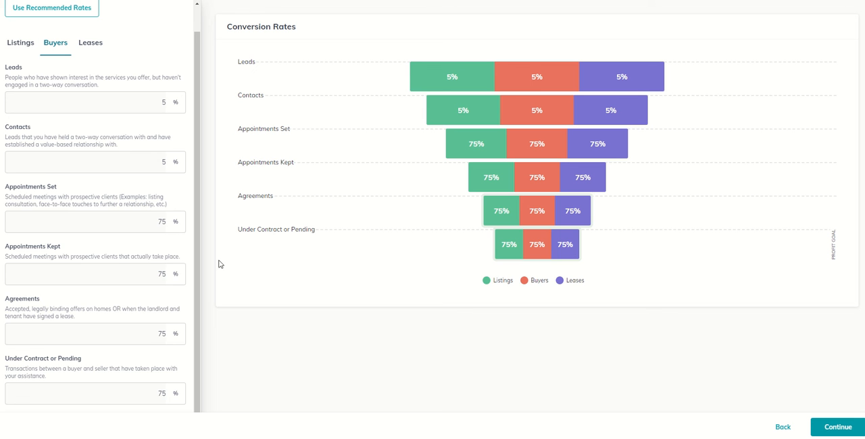
scroll("up", 3)
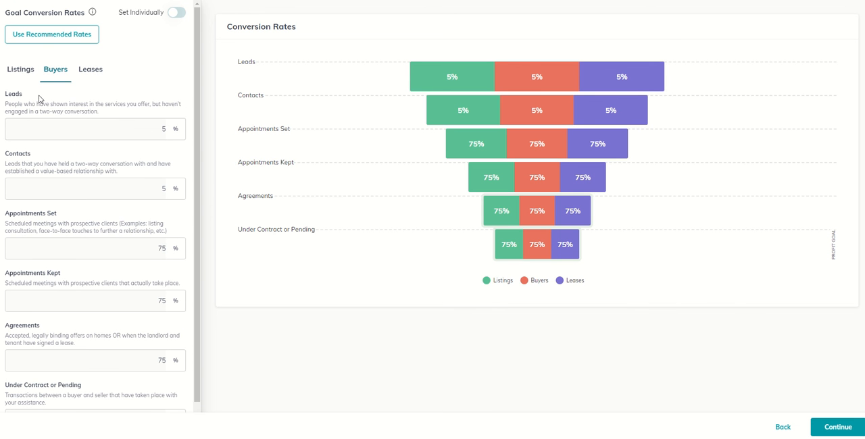
Step: Enable individual rate setting and change the Listings leads rate to 10%
left_click(20, 69)
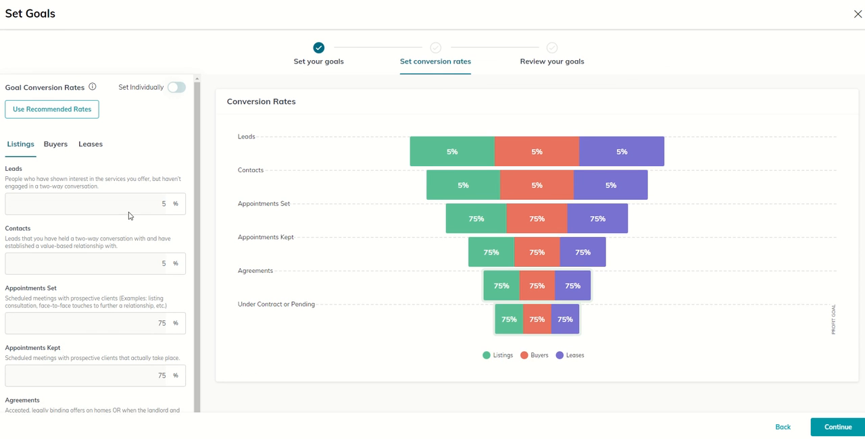
left_click(177, 87)
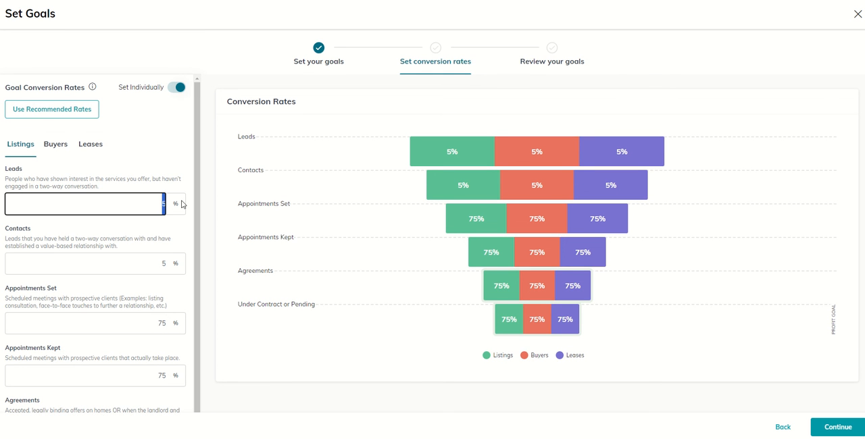
type("10")
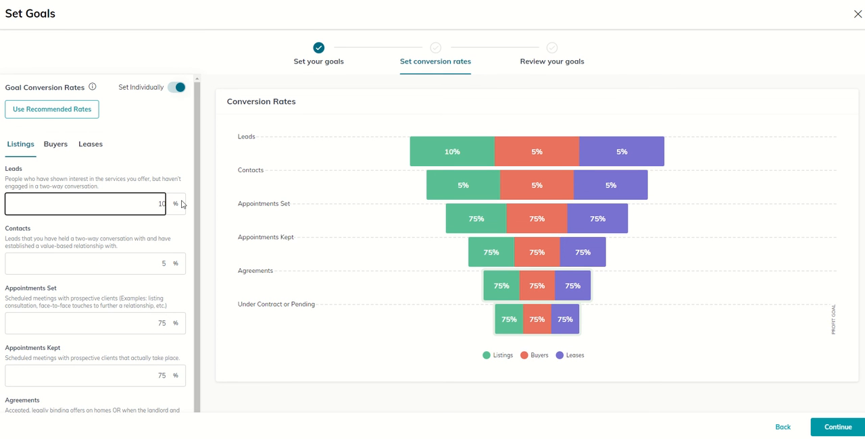
Step: Compare the three rate tabs, restore recommended rates, and re-enable individual setting
left_click(55, 144)
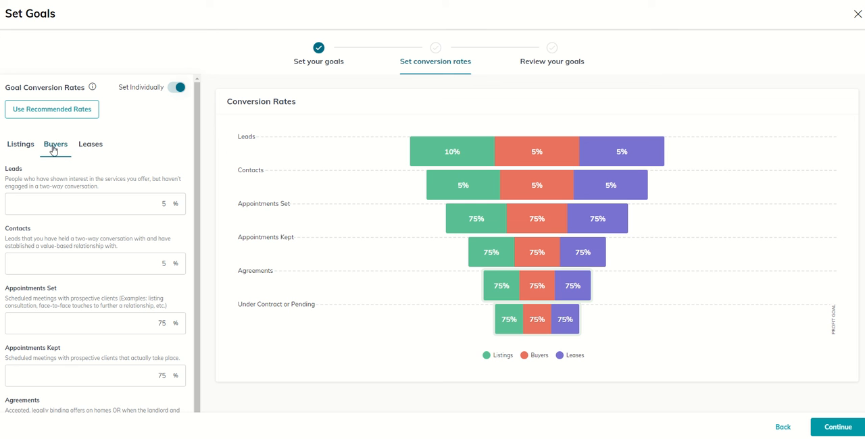
mouse_move(102, 158)
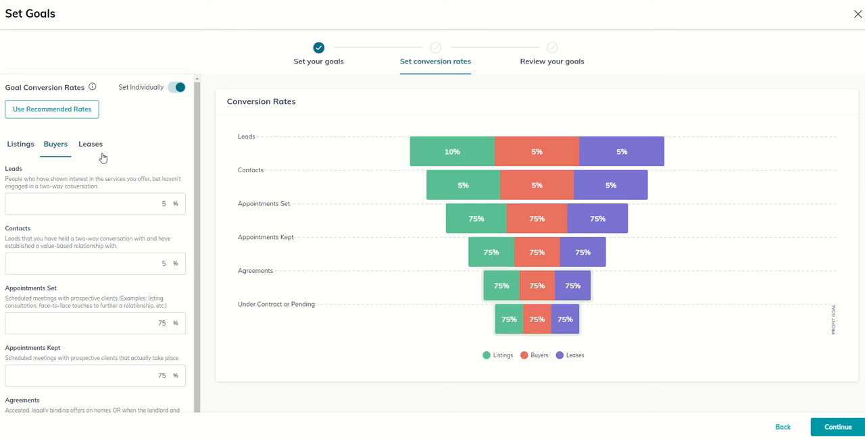
left_click(91, 144)
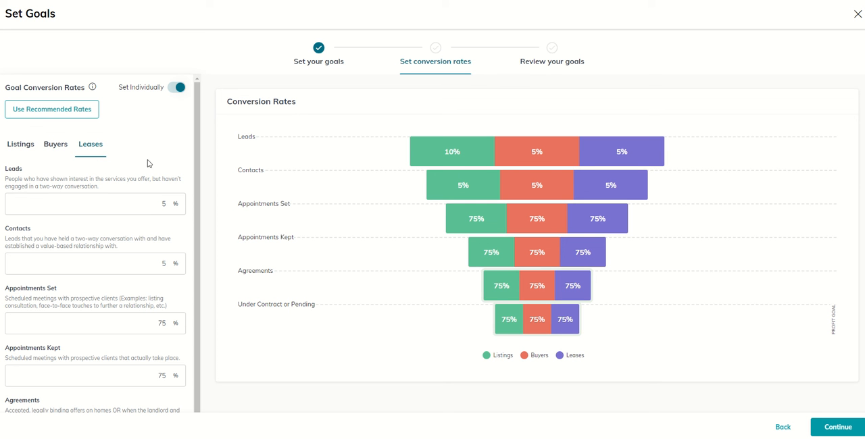
left_click(20, 144)
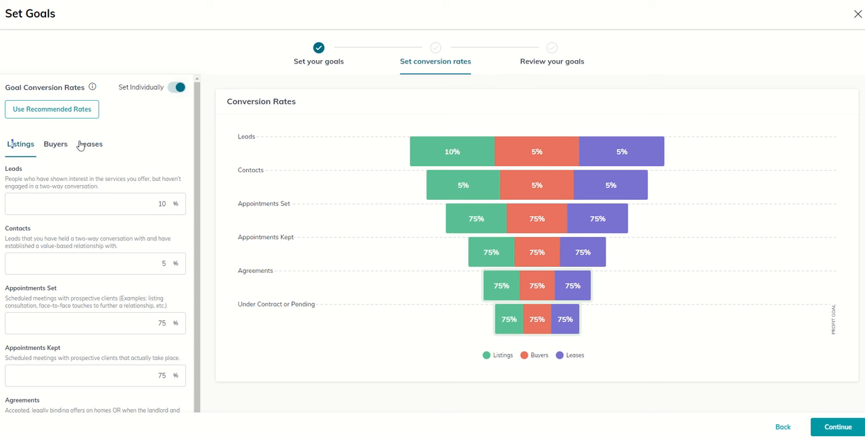
mouse_move(480, 157)
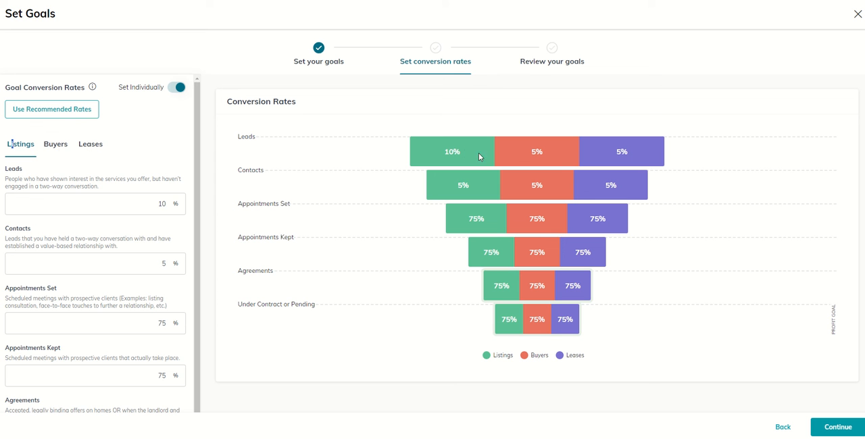
left_click(56, 144)
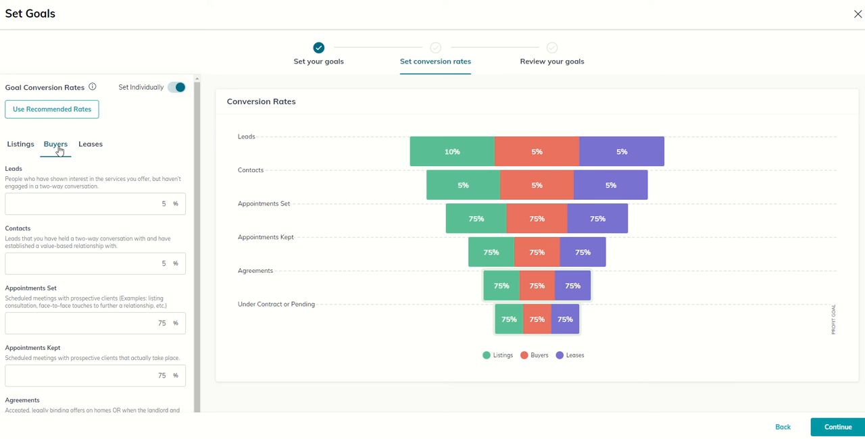
mouse_move(100, 148)
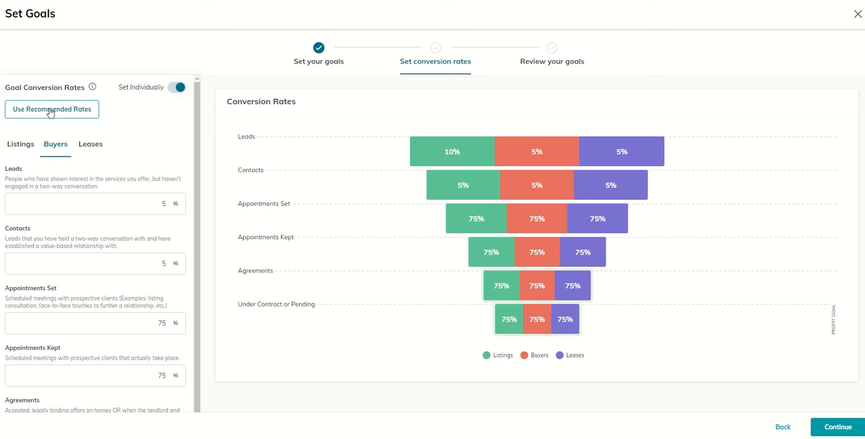
left_click(179, 87)
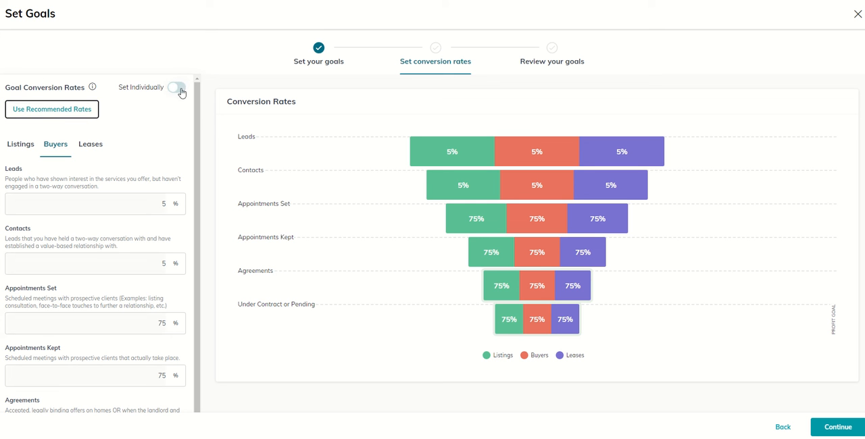
left_click(177, 87)
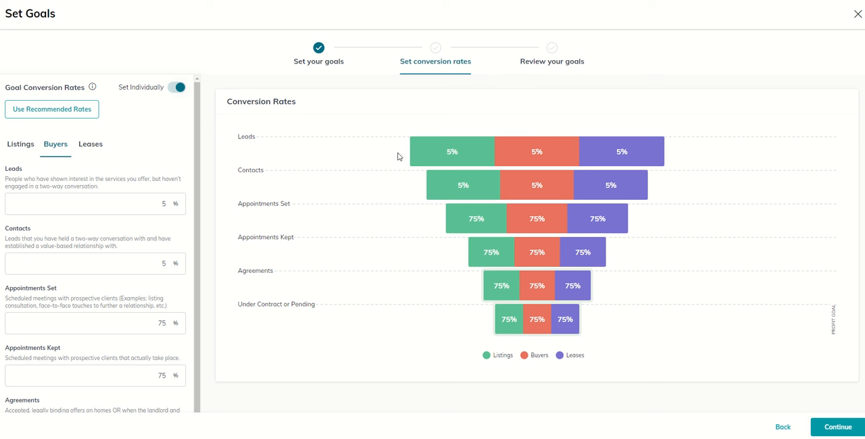
mouse_move(443, 156)
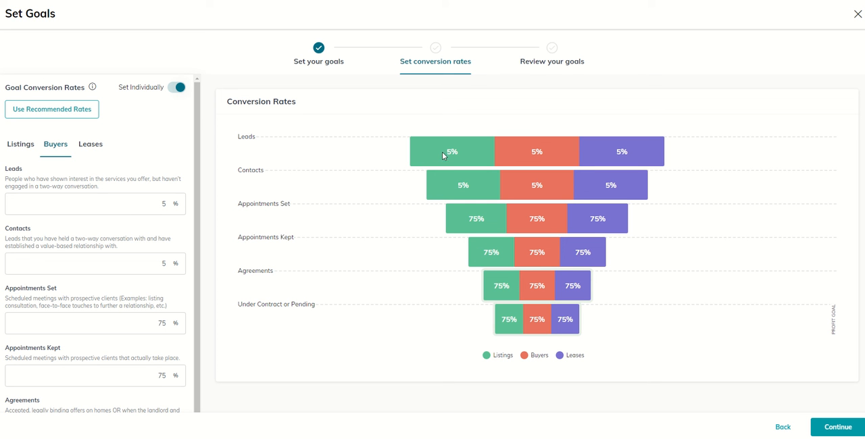
mouse_move(578, 320)
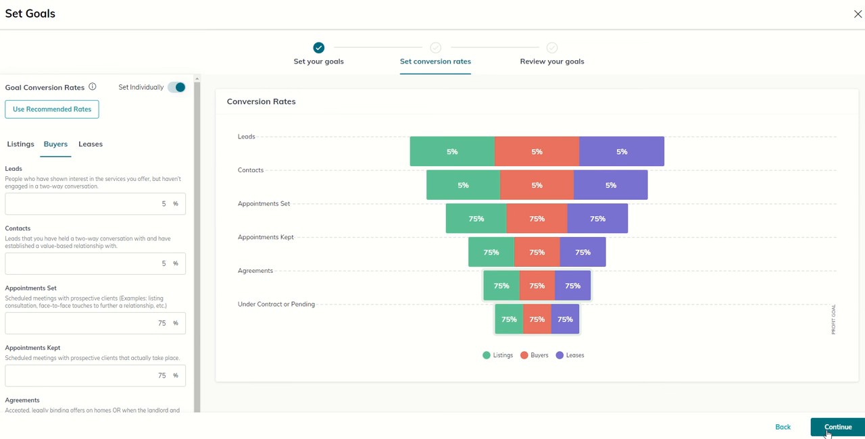
Step: Review the goals summary with $133,000 estimated GCI, then submit via Set Goals
left_click(836, 426)
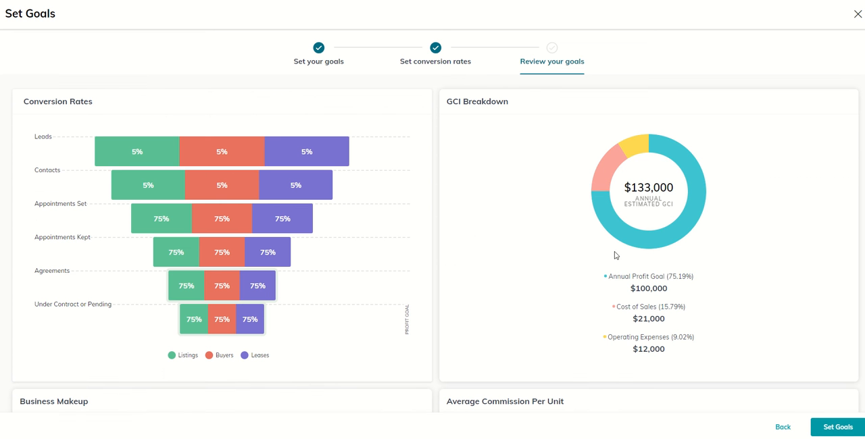
mouse_move(186, 90)
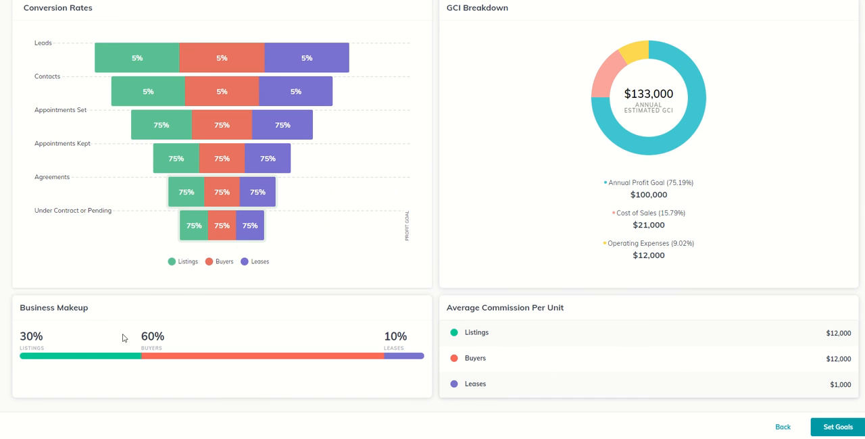
mouse_move(338, 380)
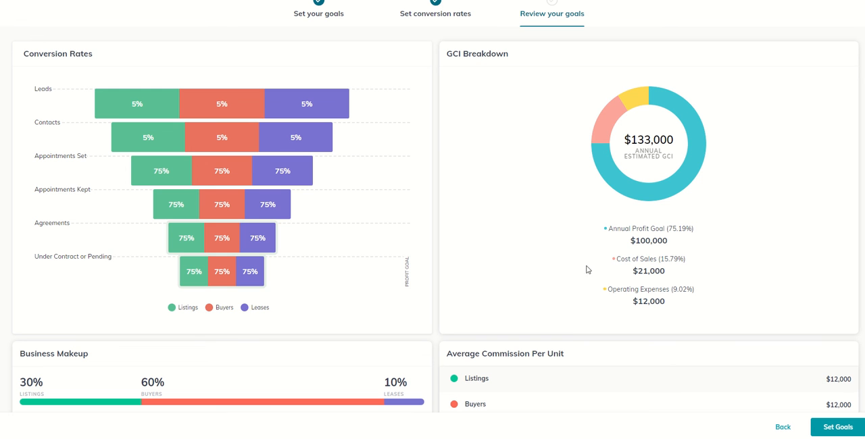
scroll("down", 3)
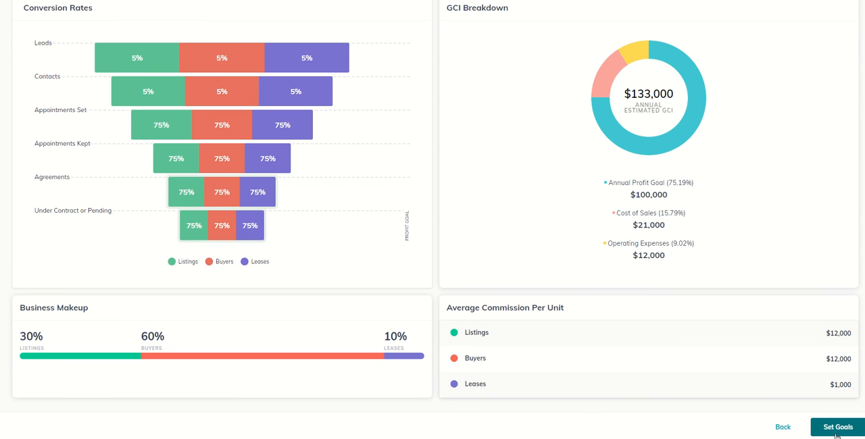
left_click(836, 428)
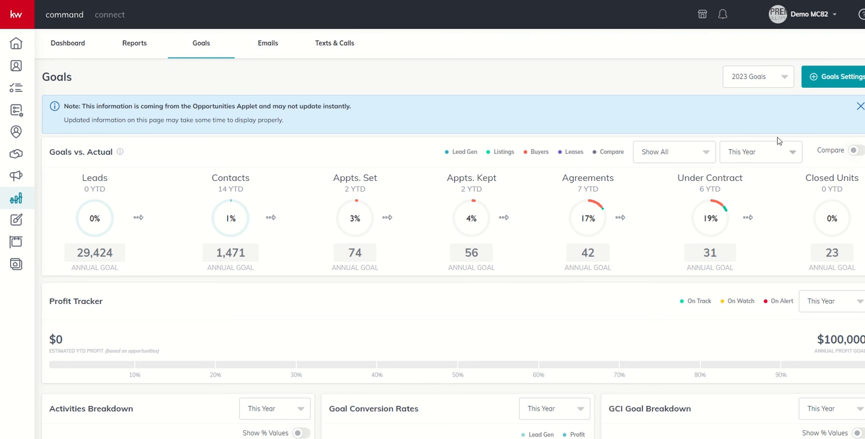
mouse_move(755, 206)
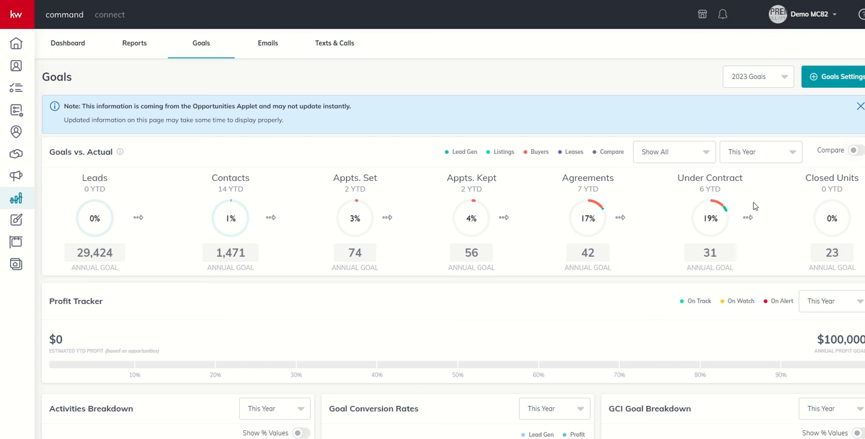
Step: Switch the Goals dashboard to 2024 Goals, then back to 2023 Goals
left_click(758, 77)
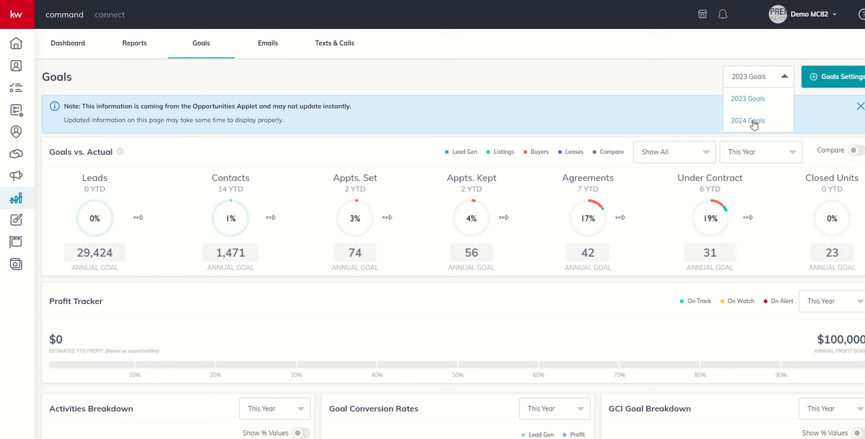
left_click(747, 120)
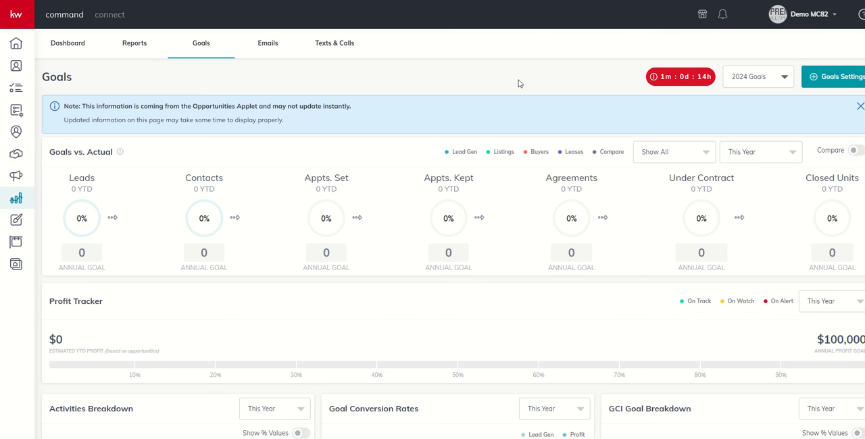
left_click(757, 76)
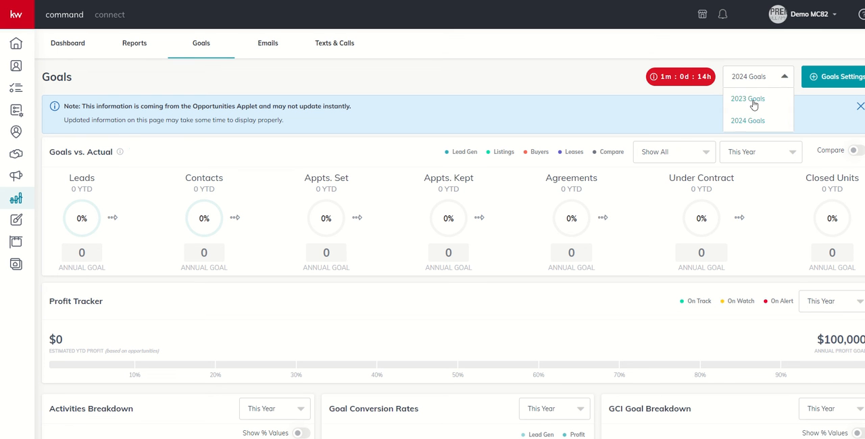
left_click(747, 98)
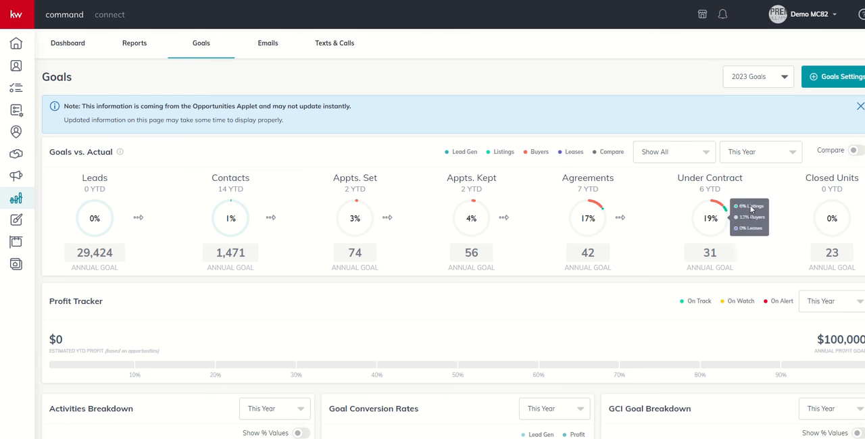
mouse_move(175, 214)
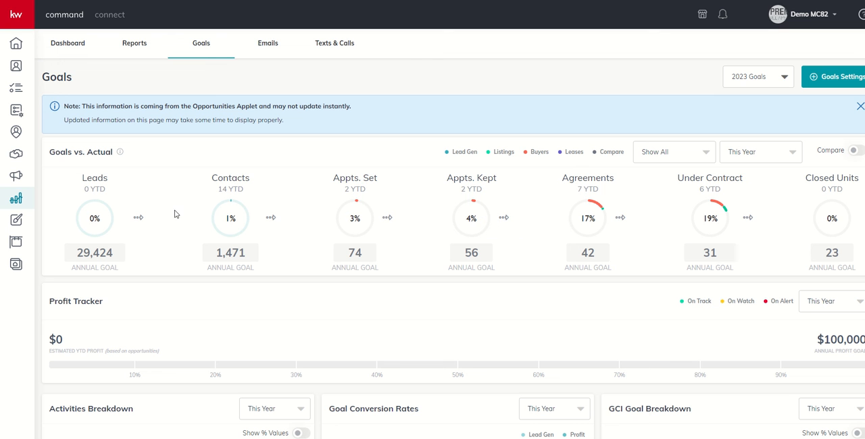
mouse_move(395, 181)
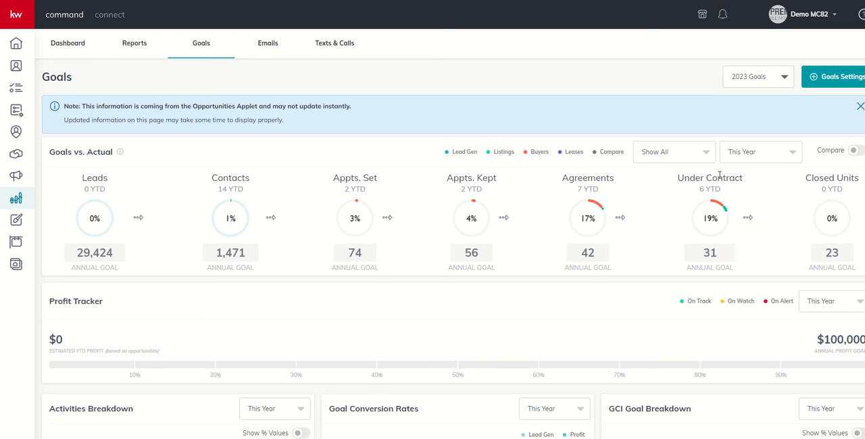
mouse_move(408, 177)
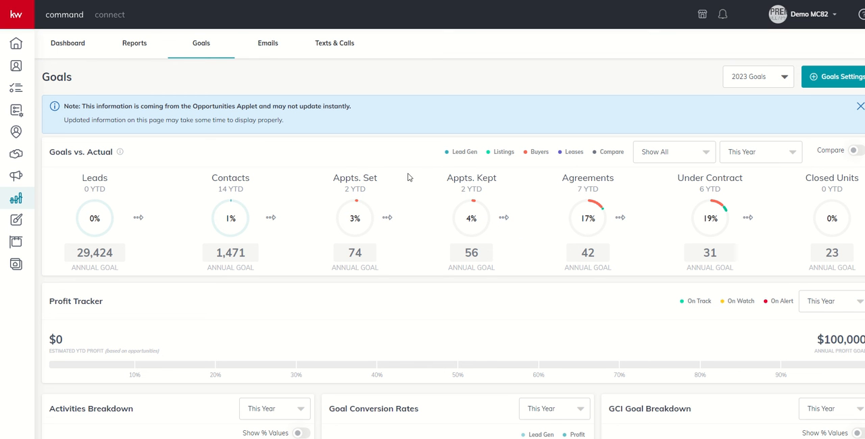
mouse_move(820, 182)
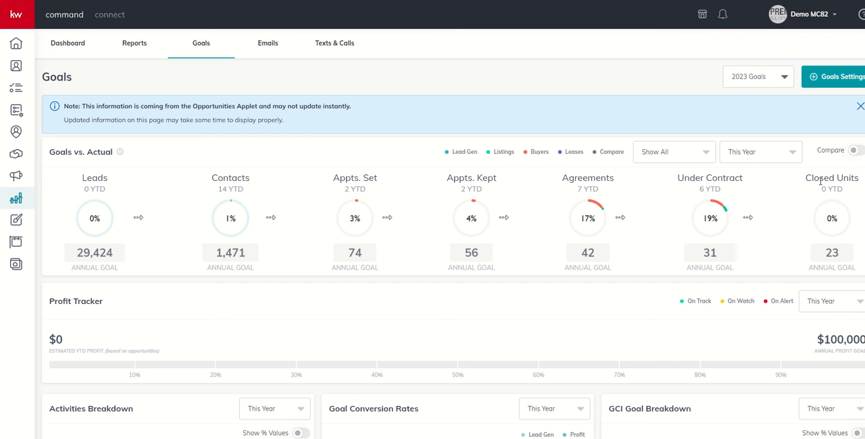
mouse_move(305, 177)
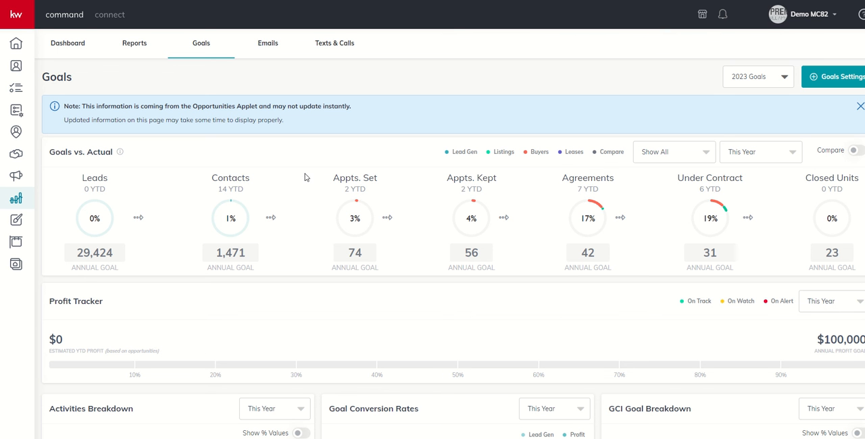
mouse_move(303, 156)
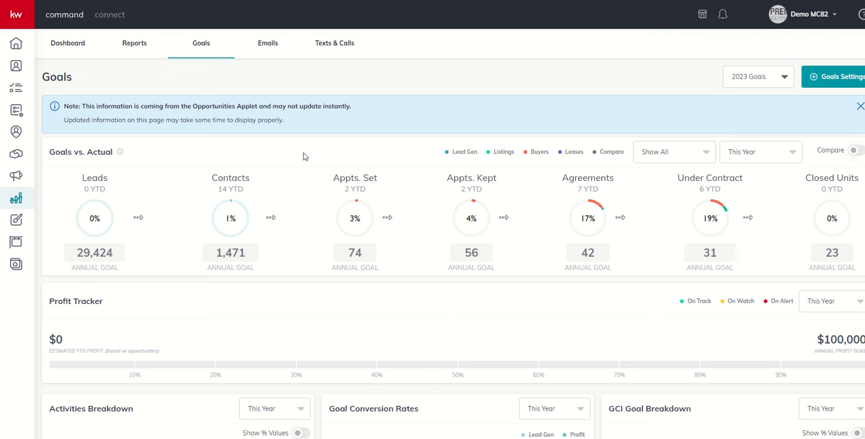